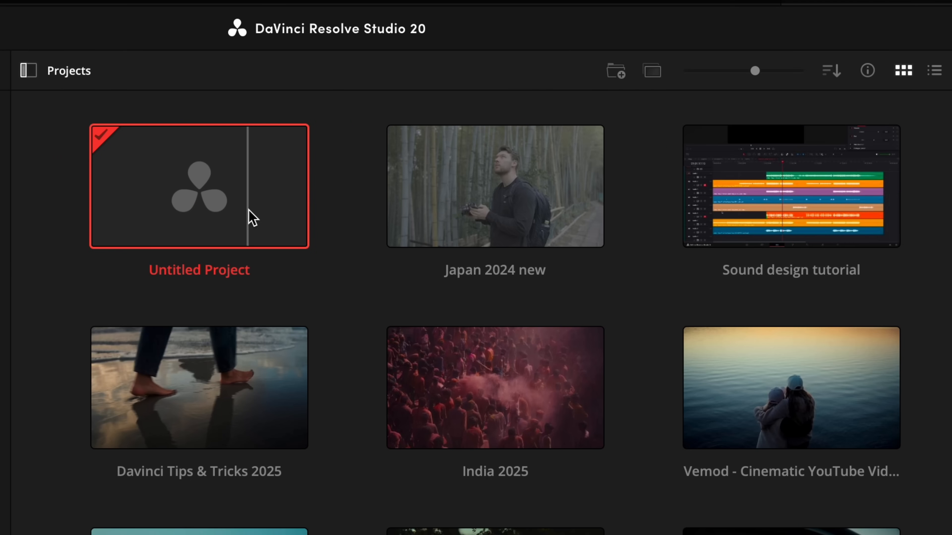
Step: Open India 2025 from the Project Manager, then switch to Sound design tutorial via the project name dropdown
double_click(790, 186)
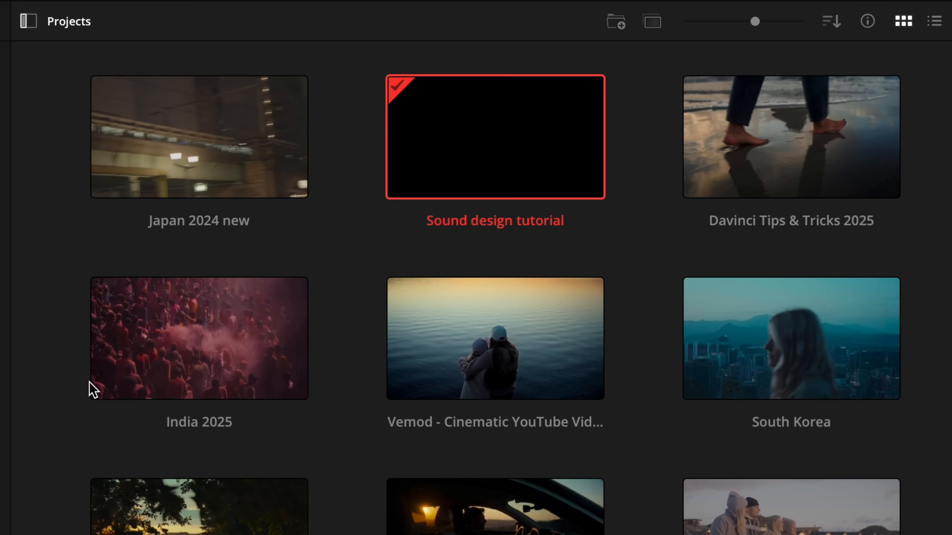
double_click(198, 338)
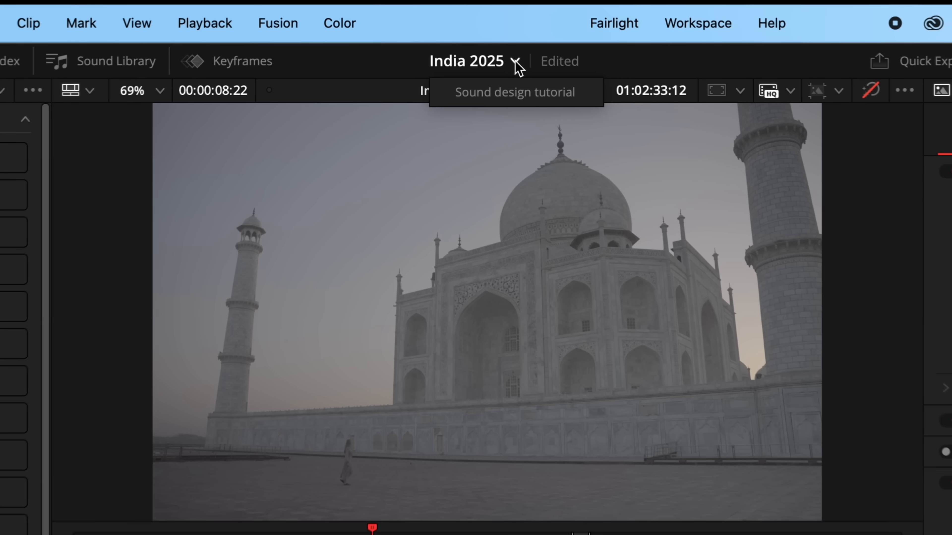
left_click(517, 92)
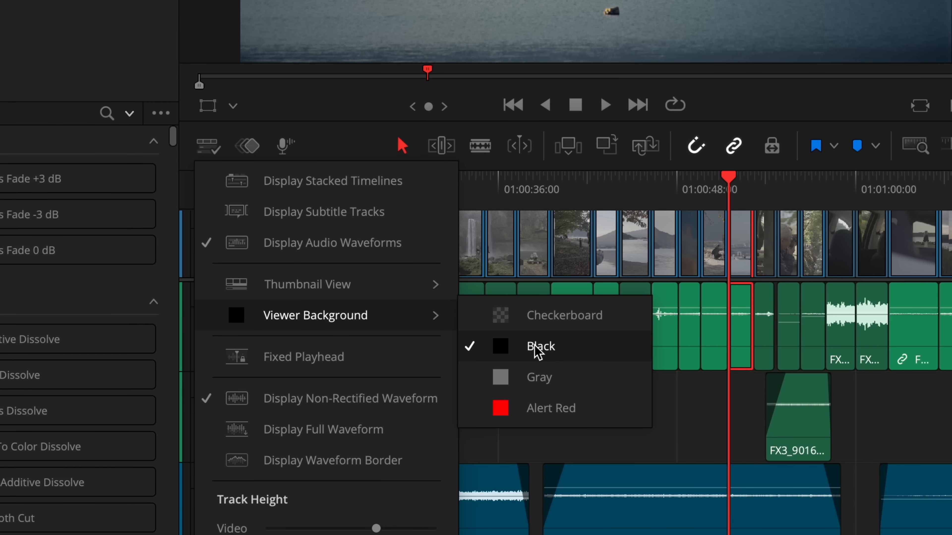
mouse_move(555, 327)
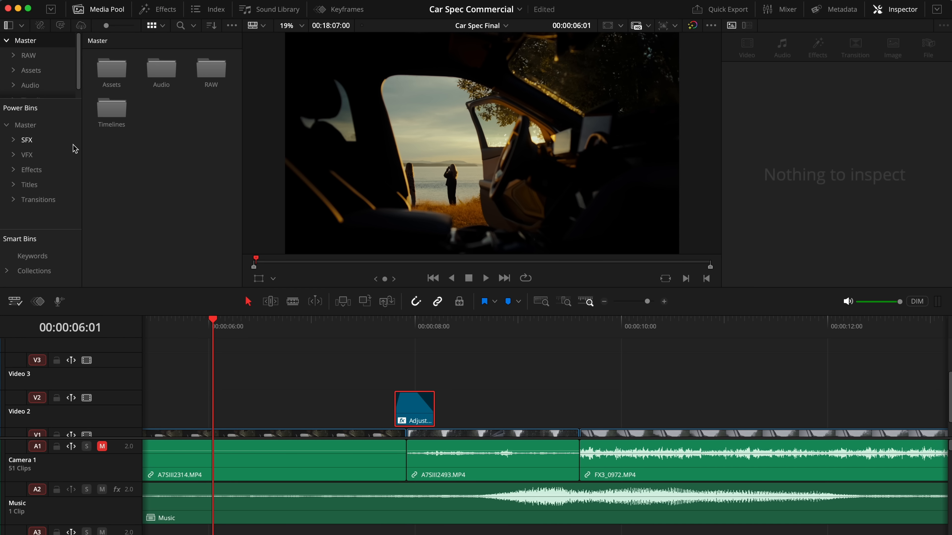
mouse_move(25, 120)
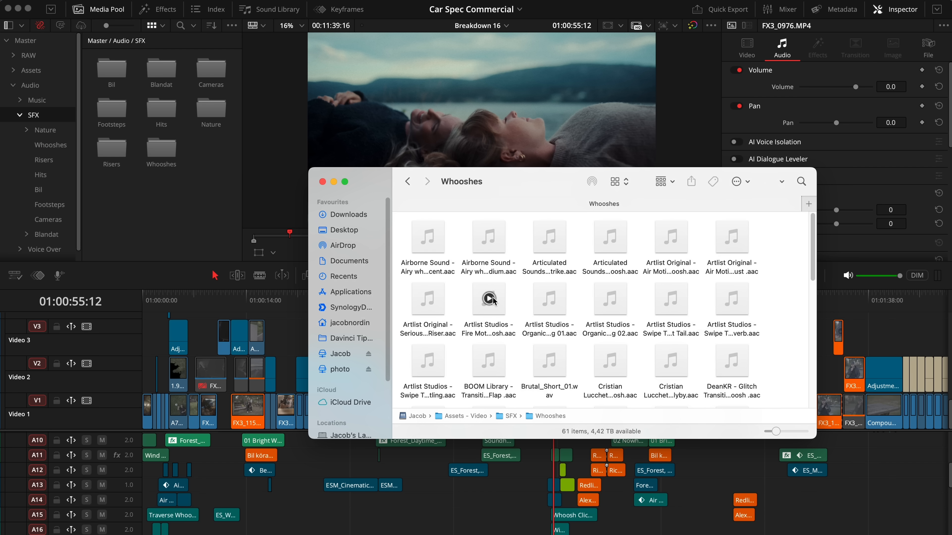
Step: Enable Show Power Bins in the Media Pool and store the Adjustment Clip in the Power Bins Master folder
left_click(488, 299)
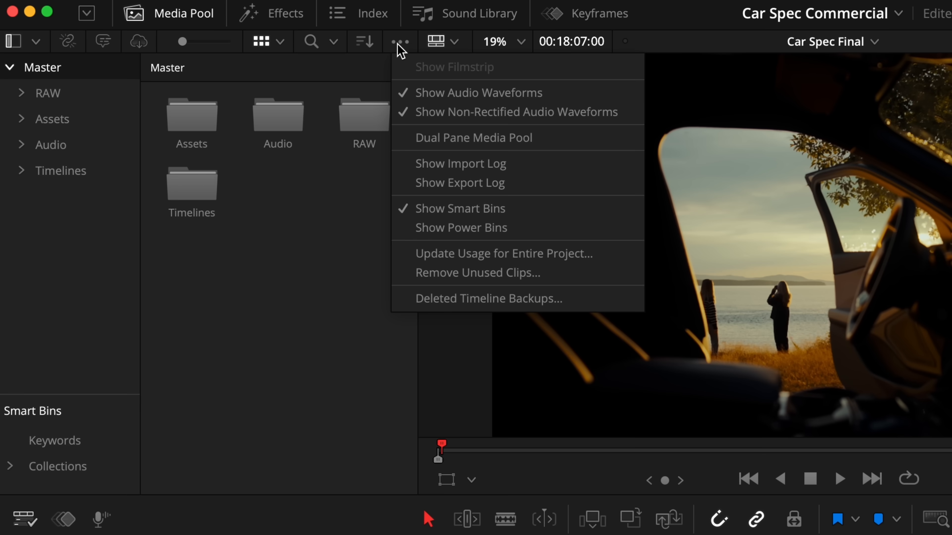
left_click(461, 228)
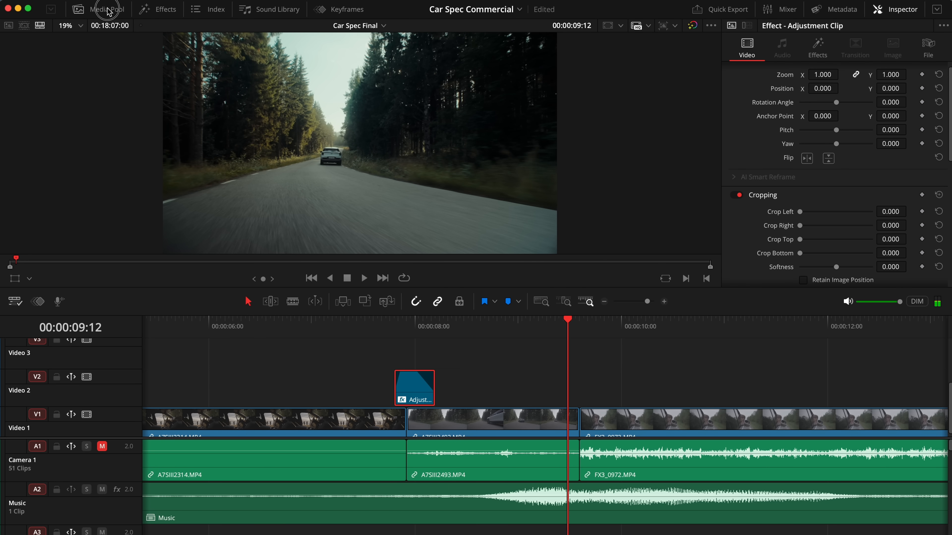
left_click(107, 9)
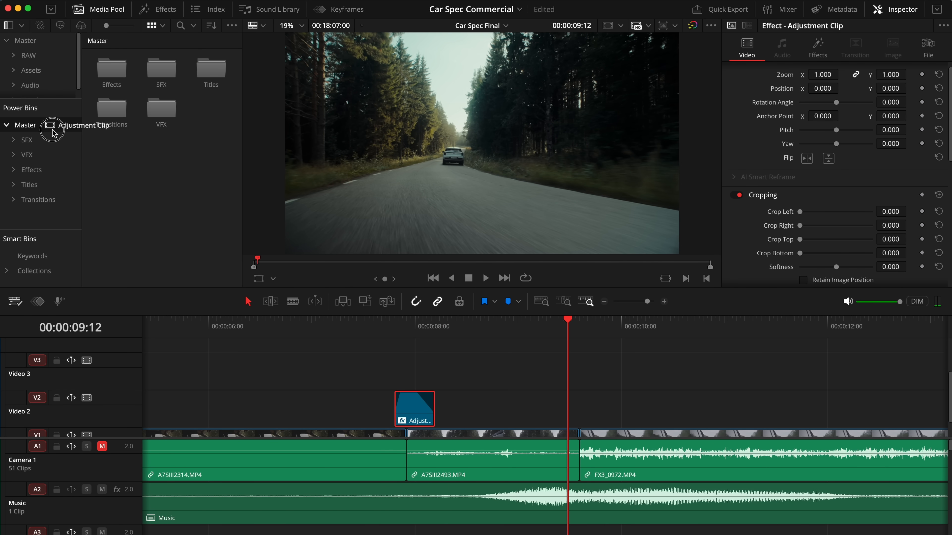
left_click(111, 67)
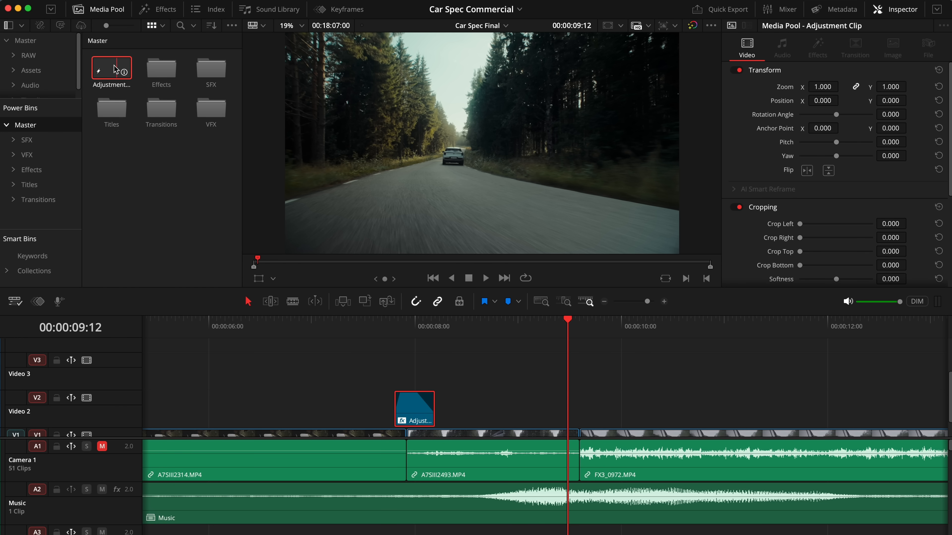
mouse_move(113, 73)
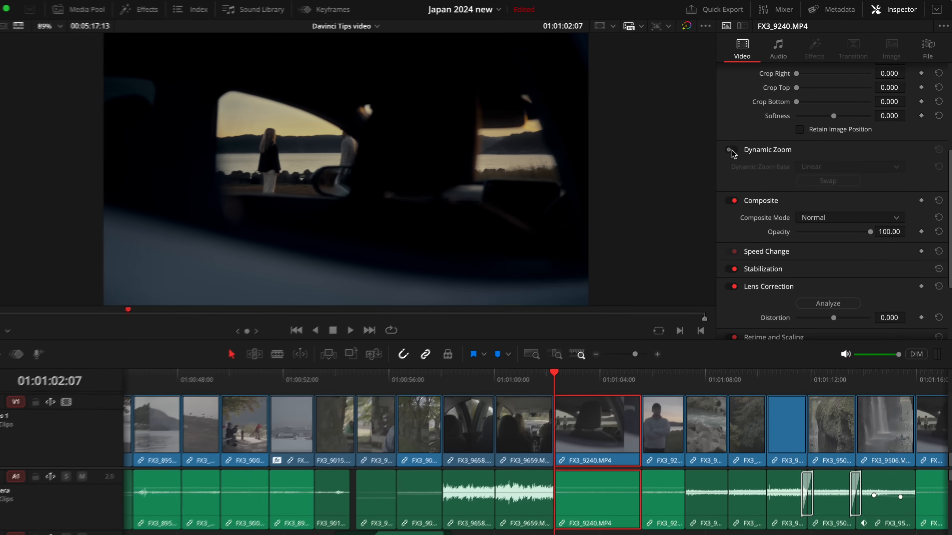
Step: Enable Dynamic Zoom on FX3_9240.MP4, show its framing boxes and resize the framing rectangle in the viewer
left_click(28, 323)
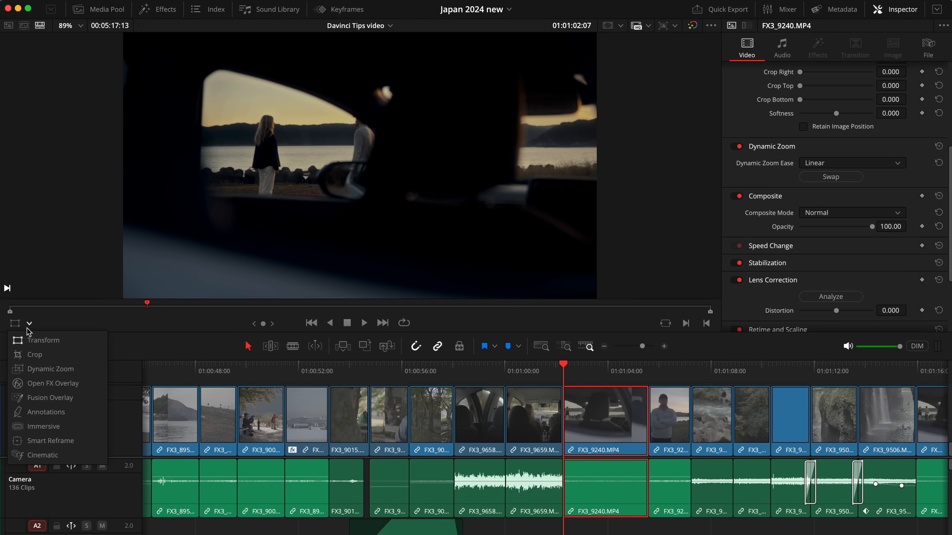
left_click(43, 340)
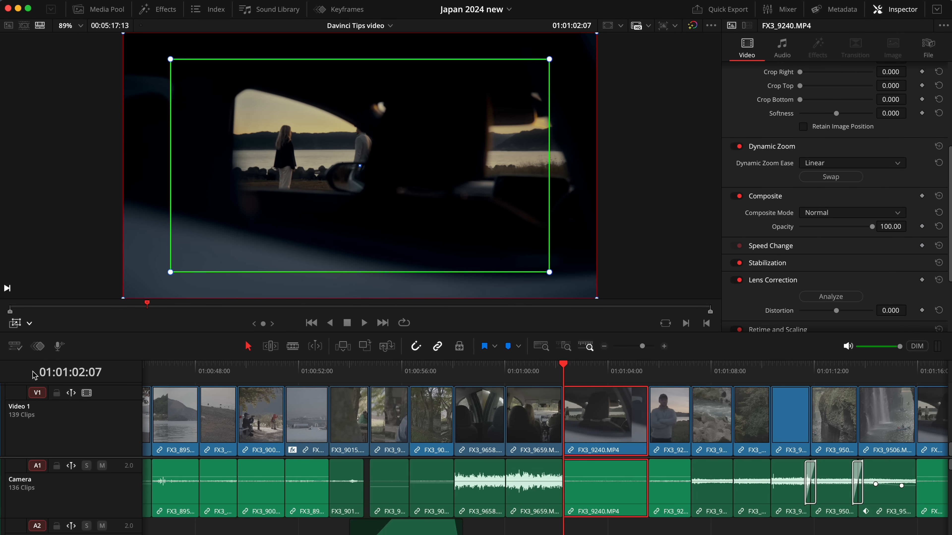
mouse_move(37, 376)
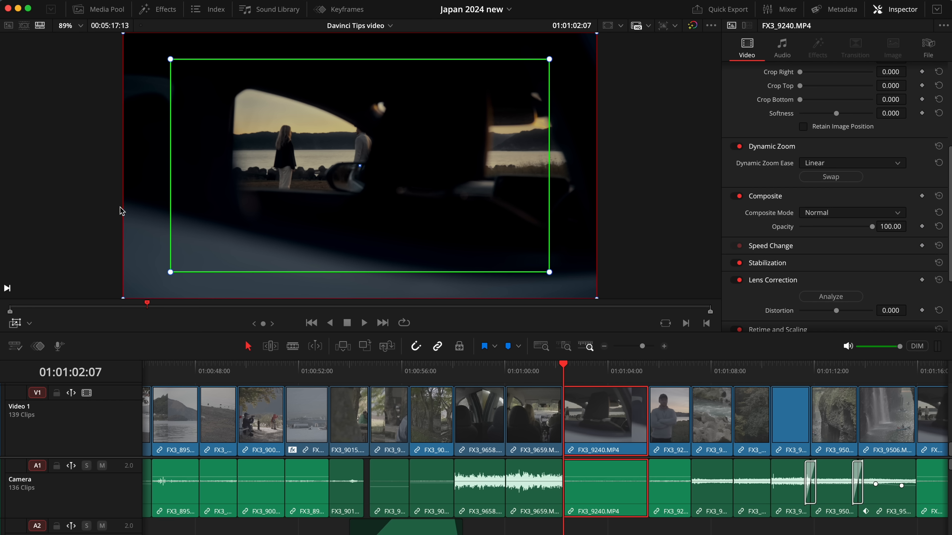
mouse_move(174, 201)
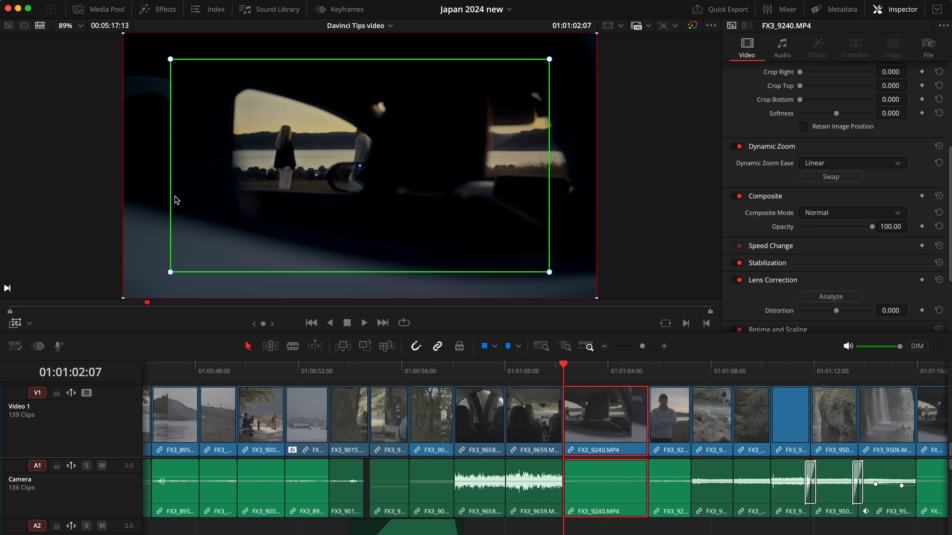
mouse_move(125, 223)
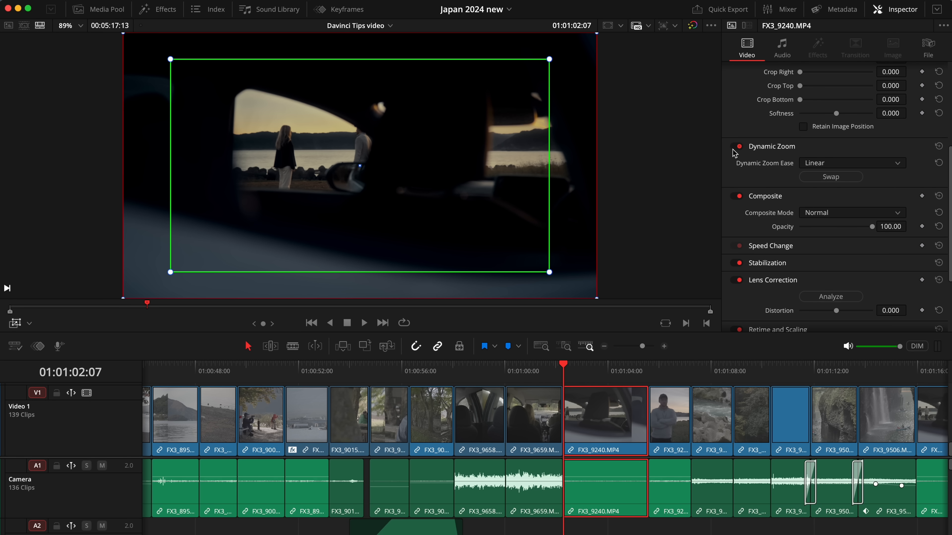
mouse_move(829, 179)
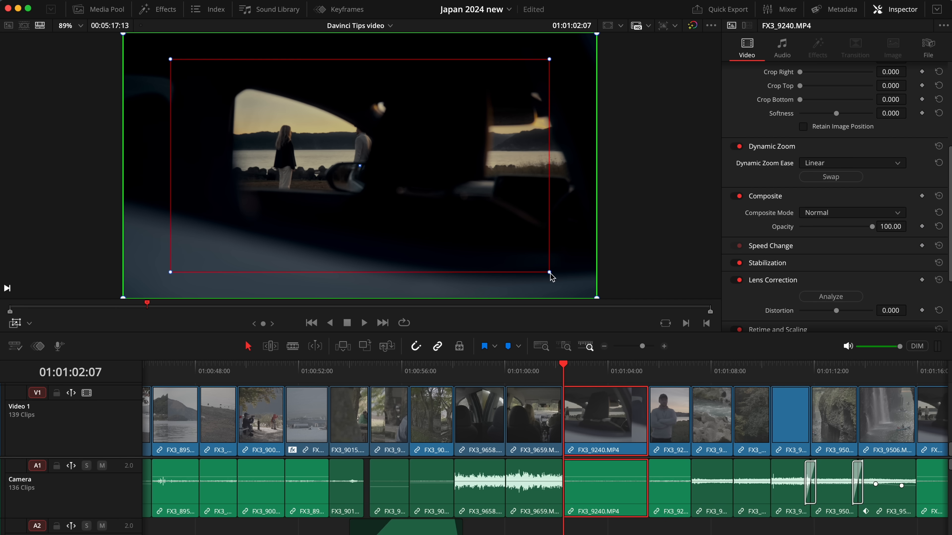
left_click_drag(548, 278, 587, 289)
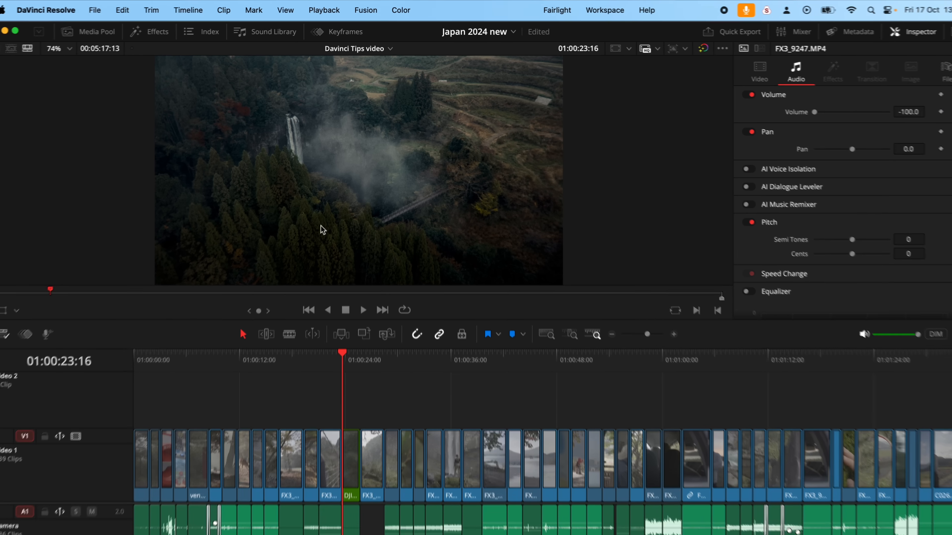
Step: Set Timeline Playback Resolution to Quarter from the Playback menu
left_click(324, 10)
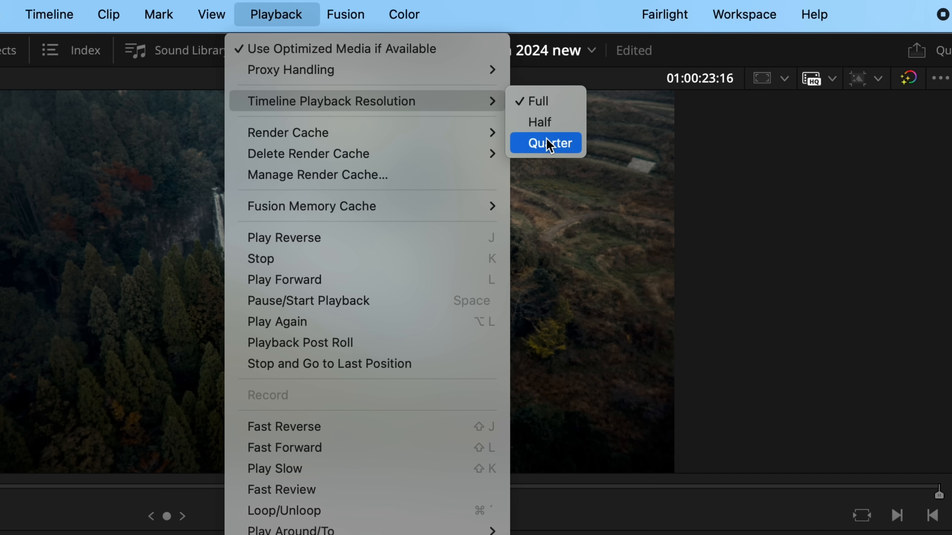
left_click(545, 143)
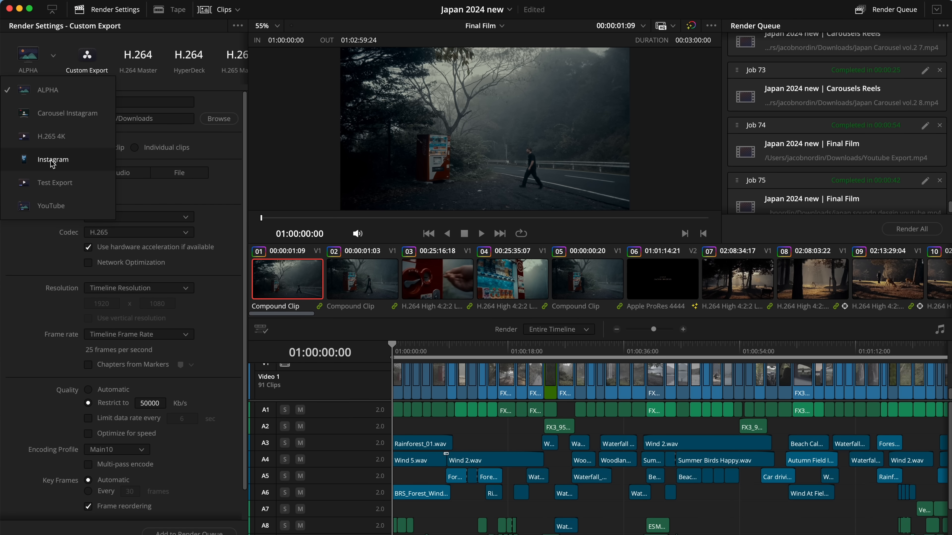
mouse_move(60, 215)
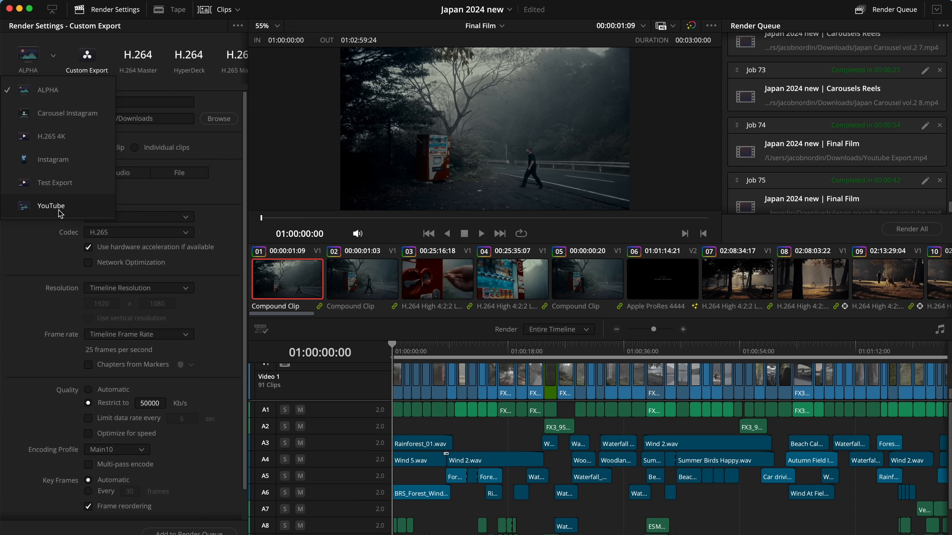
Step: Load the YouTube render preset and save the current settings as a new preset named 'Example'
left_click(51, 205)
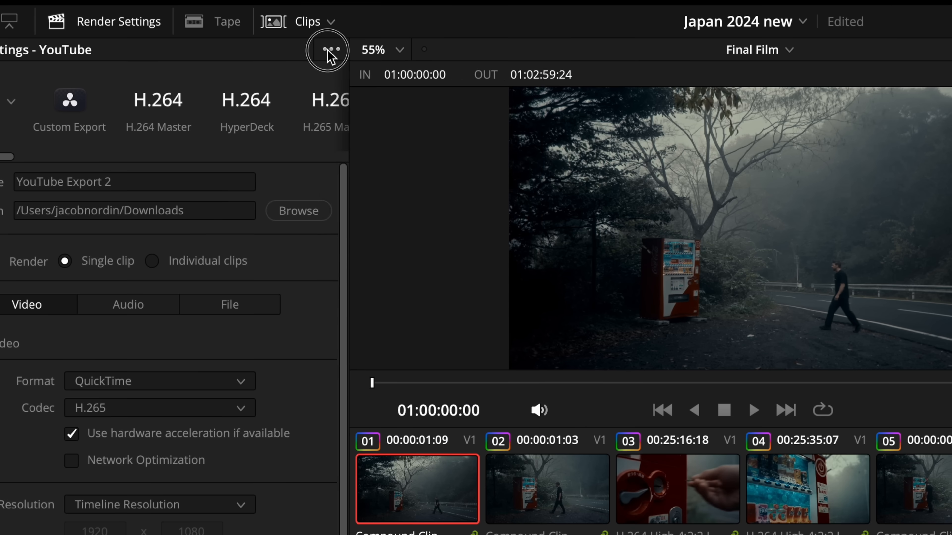
left_click(331, 49)
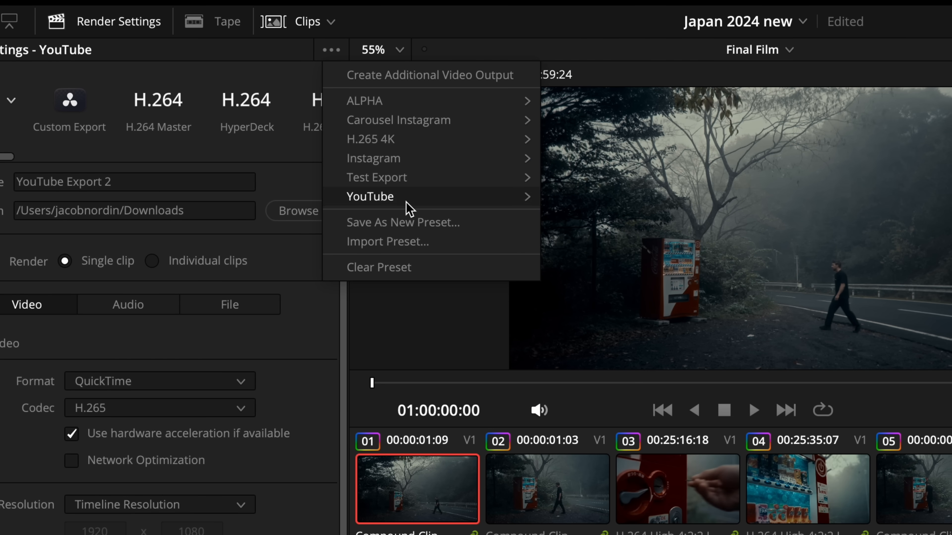
left_click(403, 223)
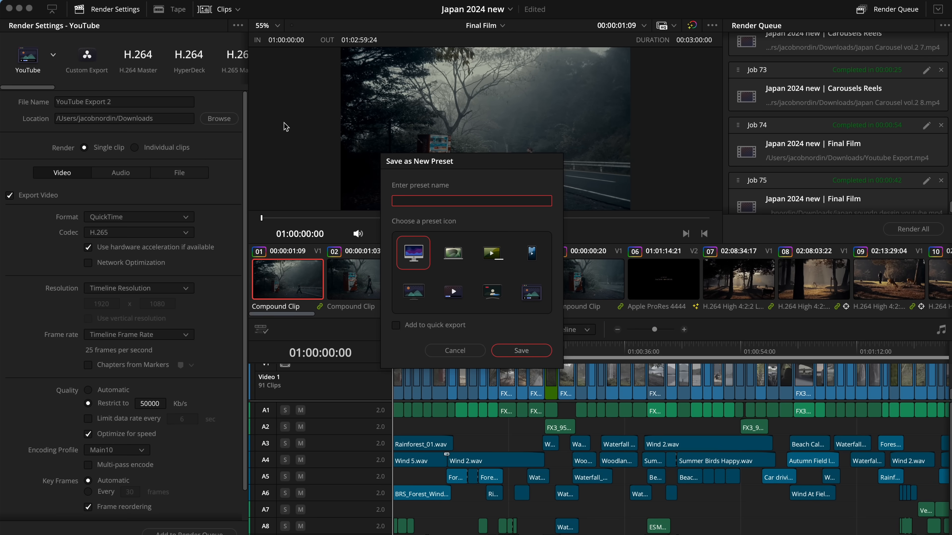
type("Example")
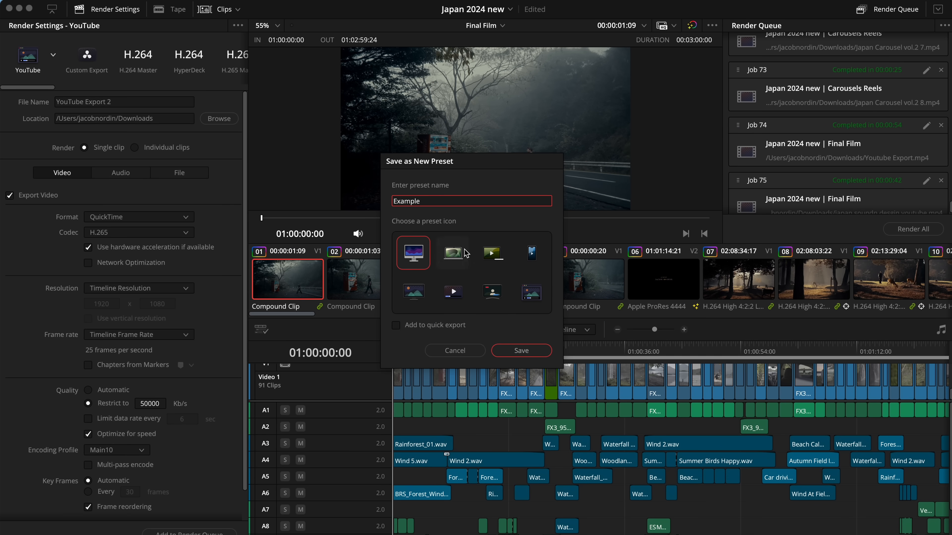
left_click(521, 351)
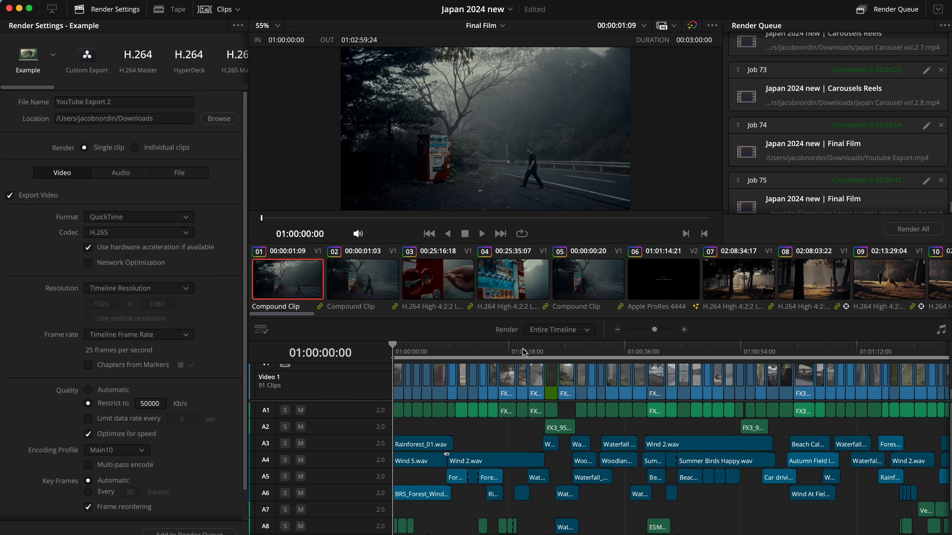
Step: Browse the saved render presets, then choose the custom YouTube preset in Quick Export
left_click(52, 55)
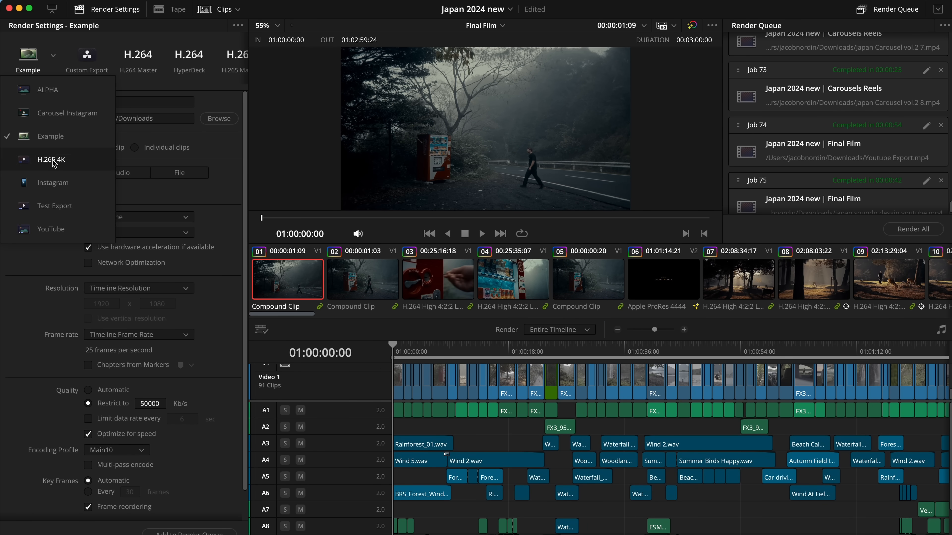
left_click(52, 160)
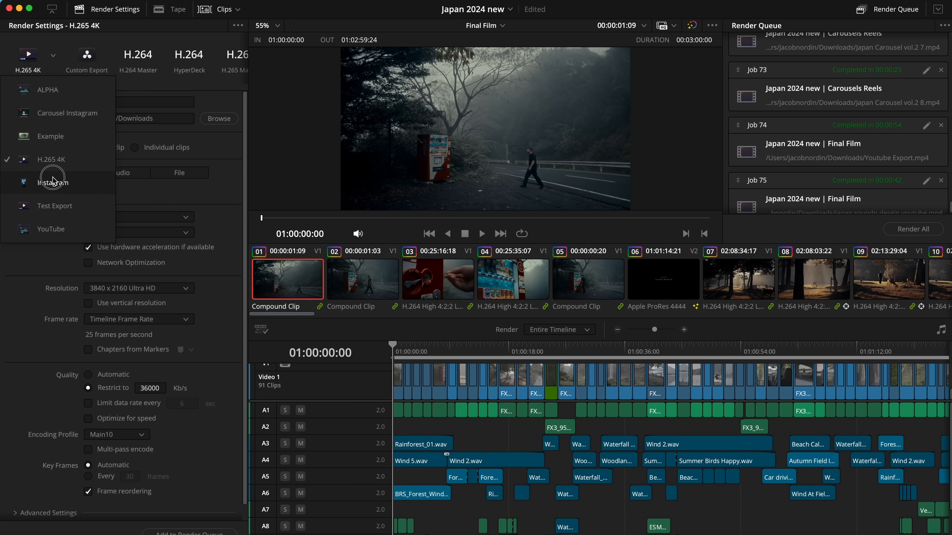
left_click(54, 206)
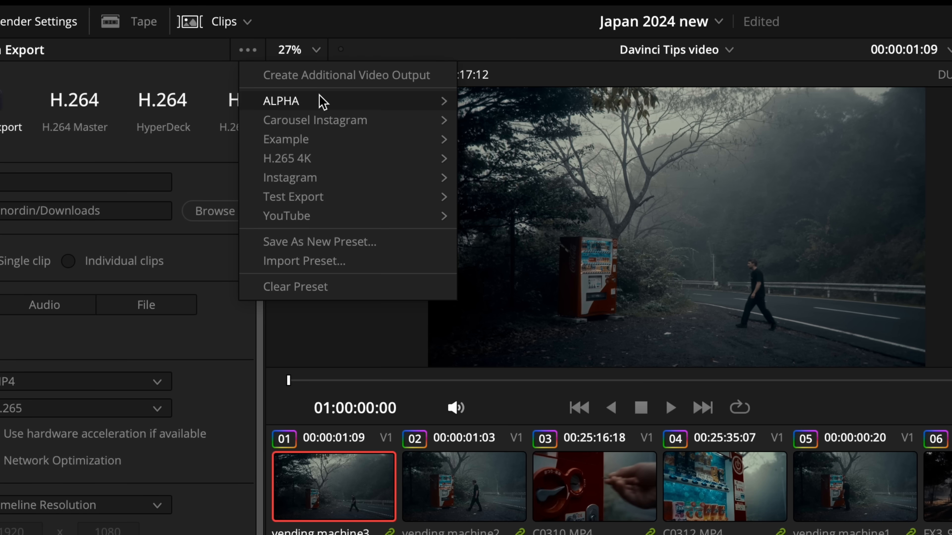
mouse_move(287, 216)
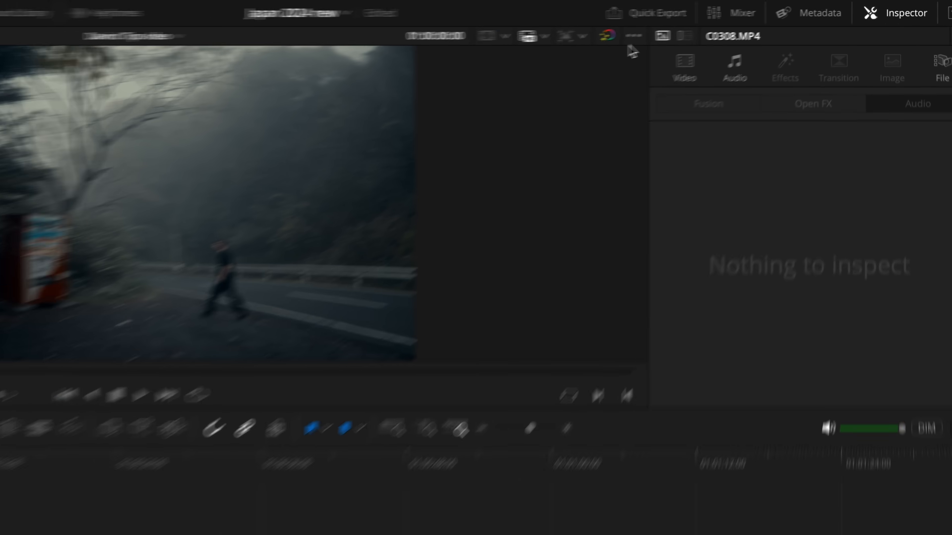
left_click(655, 12)
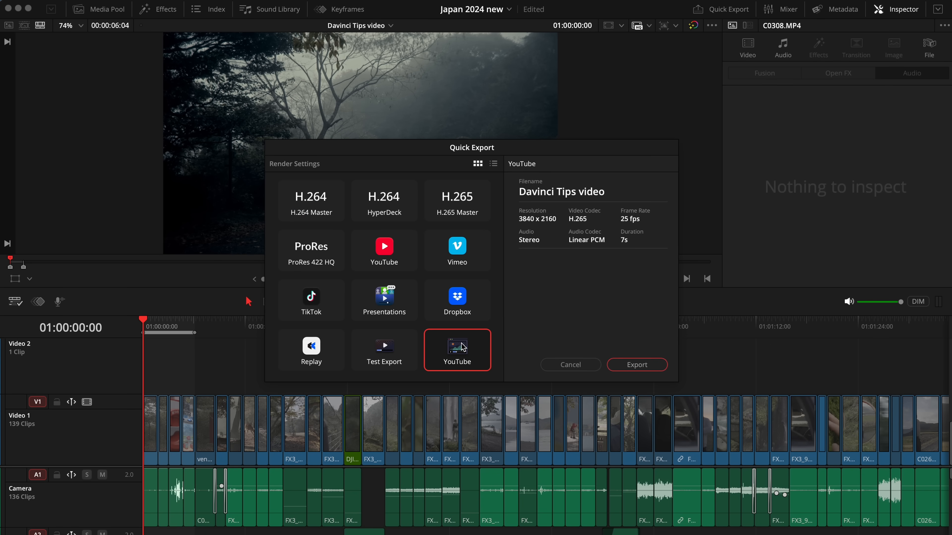
left_click(637, 365)
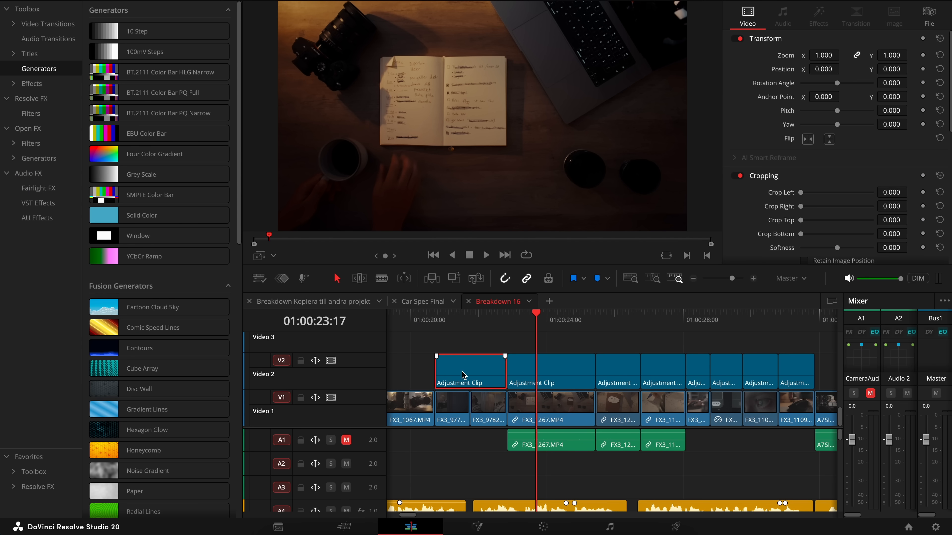
Step: Select successive adjustment clips on Video 2 of the Breakdown 16 timeline
left_click(618, 371)
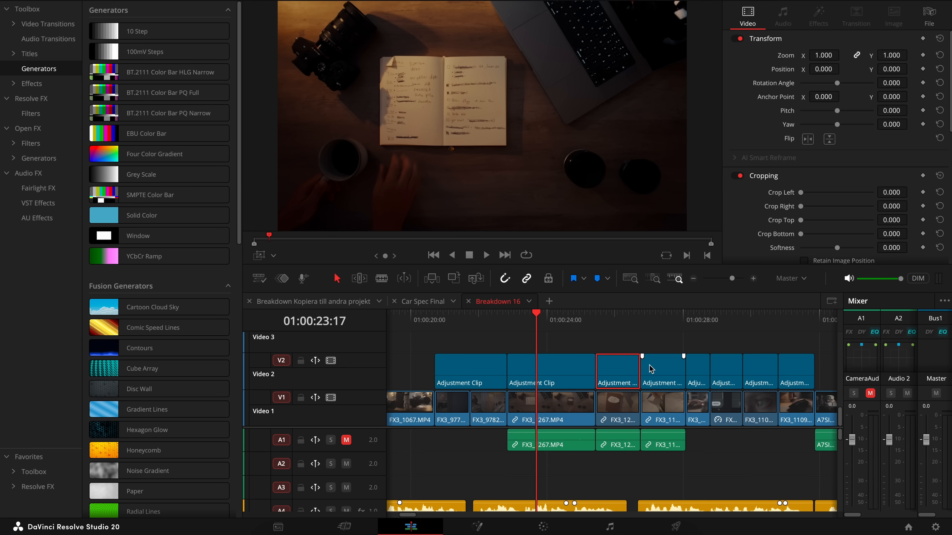
left_click(696, 371)
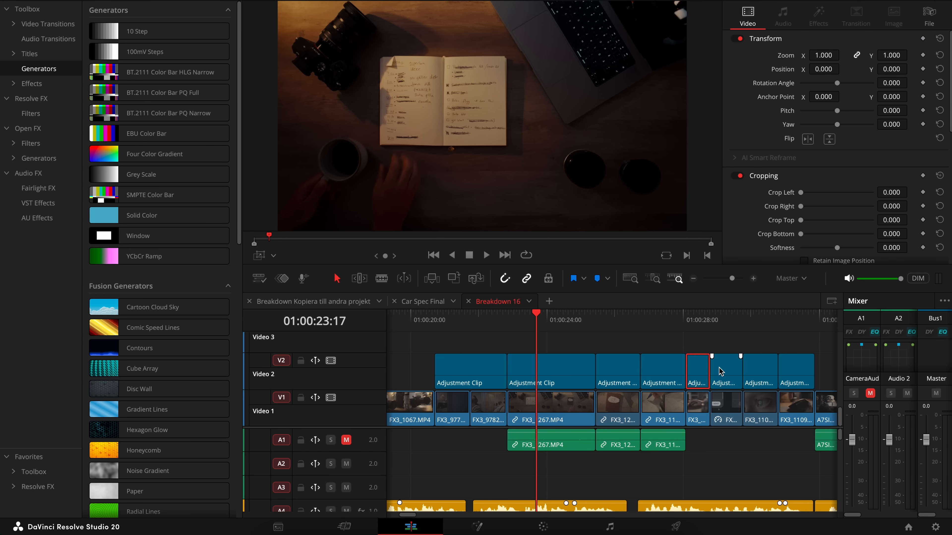
left_click(542, 526)
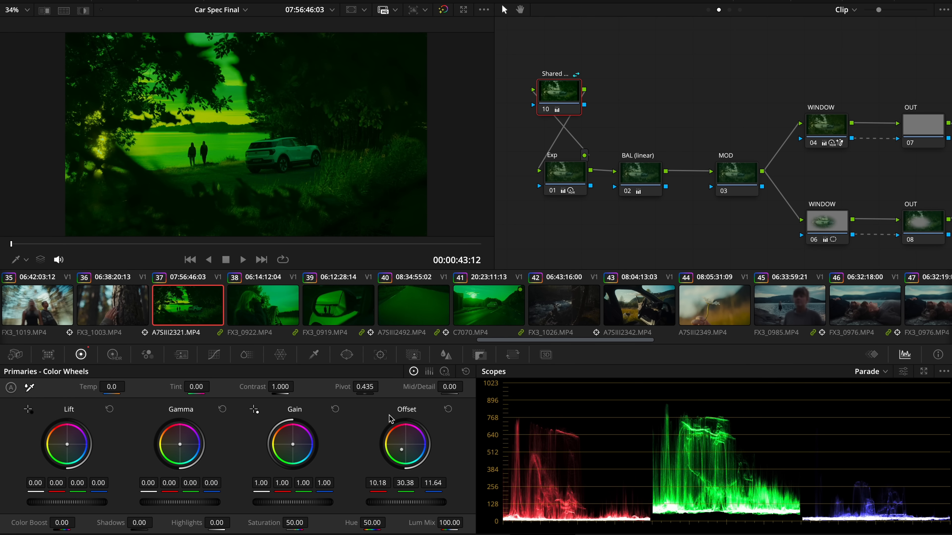
Step: Check clips 39 and 40 to confirm the shared node's green offset is gone
left_click(338, 308)
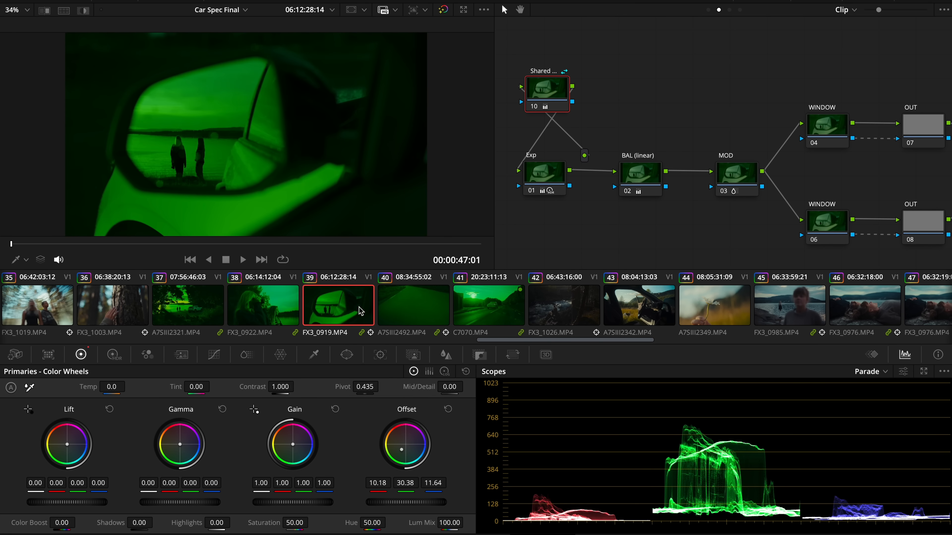
left_click(413, 305)
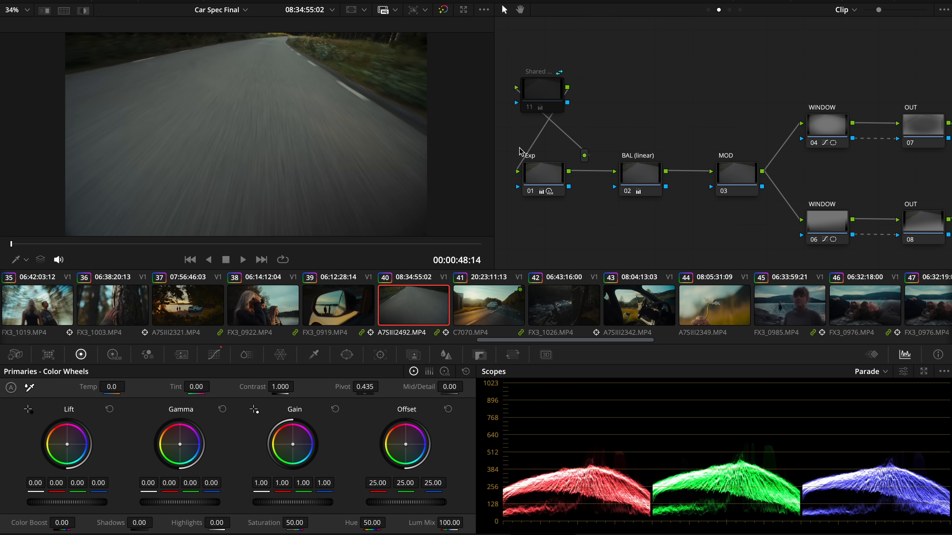
left_click(338, 306)
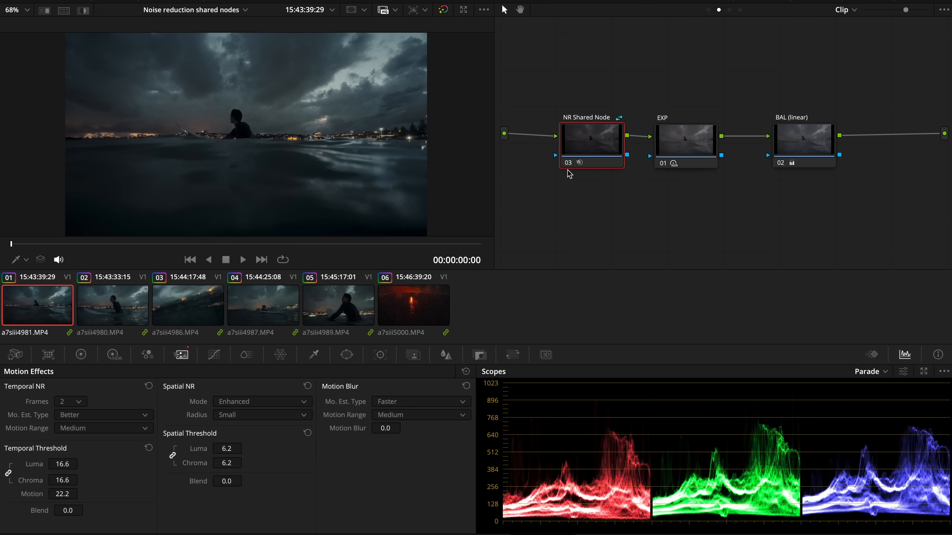
mouse_move(590, 145)
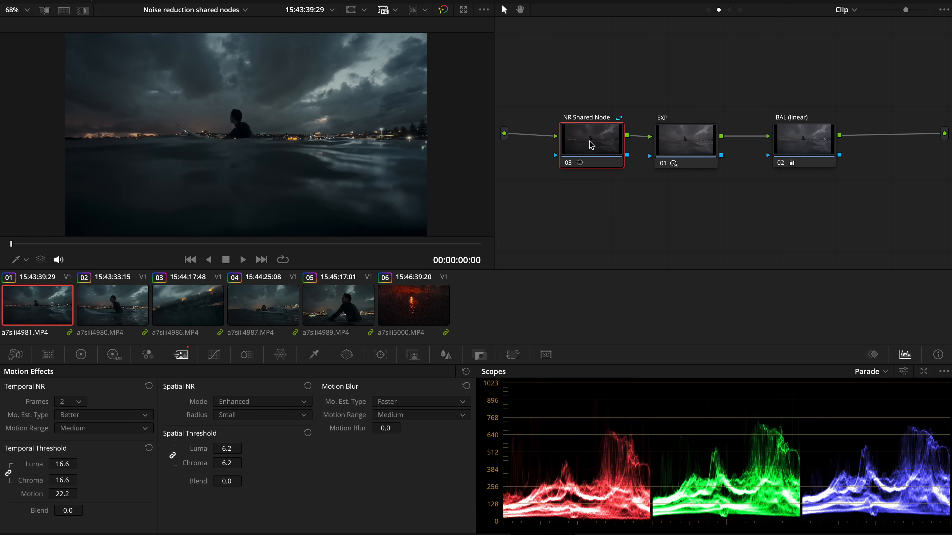
left_click(113, 305)
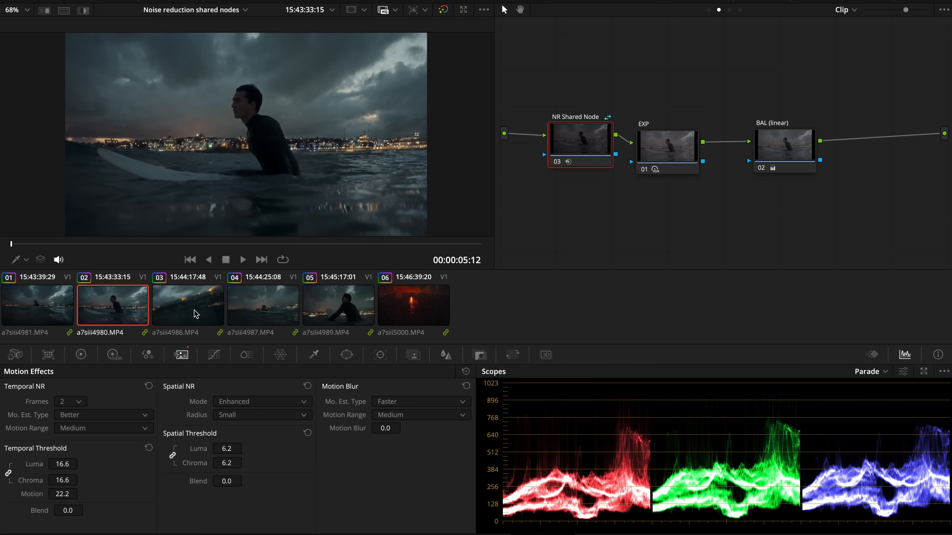
left_click(263, 306)
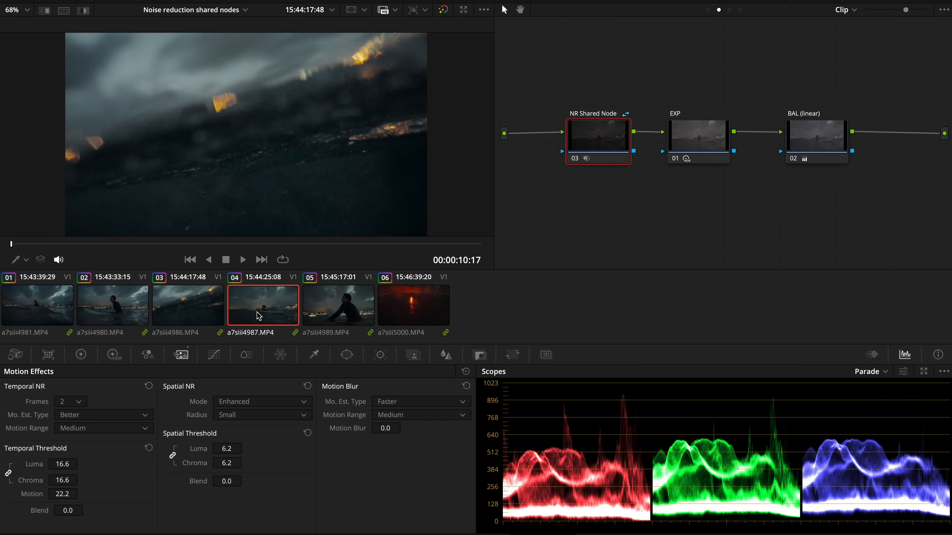
left_click(339, 307)
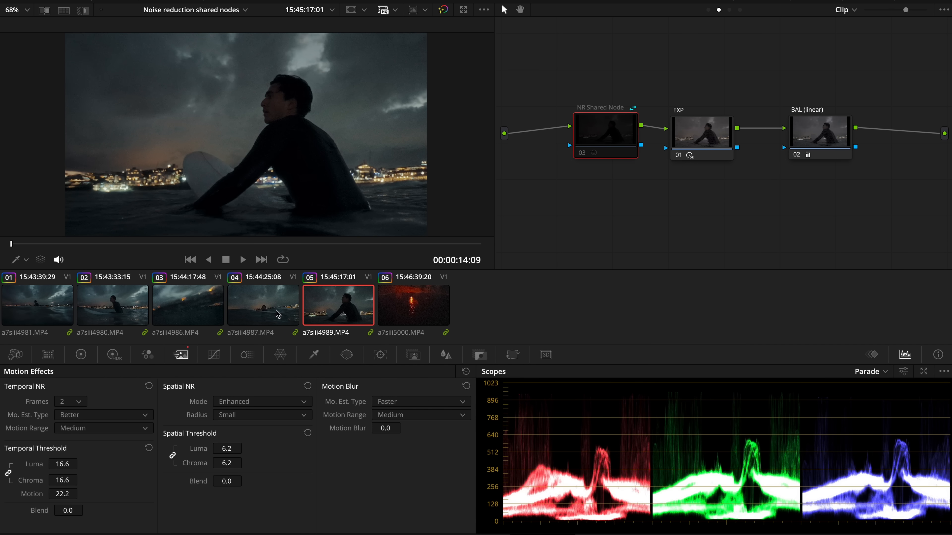
left_click(263, 305)
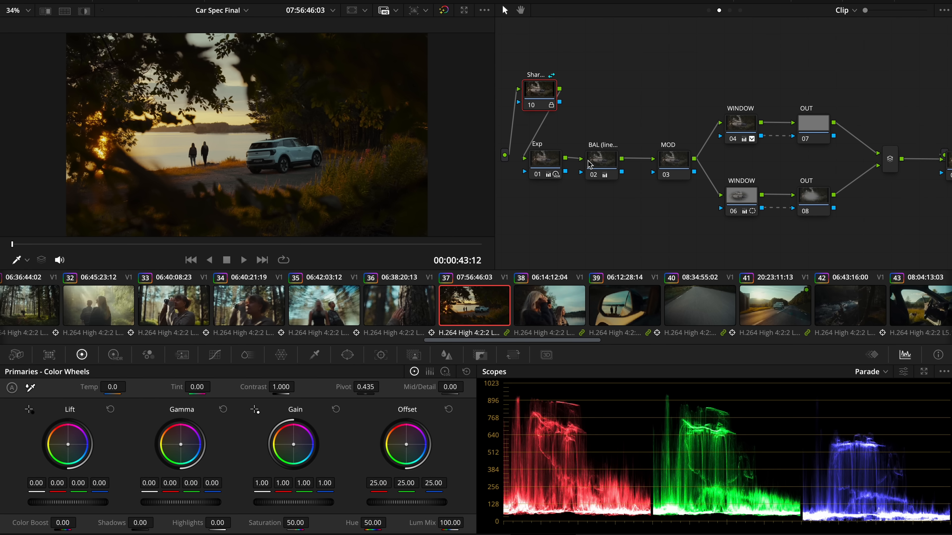
mouse_move(553, 78)
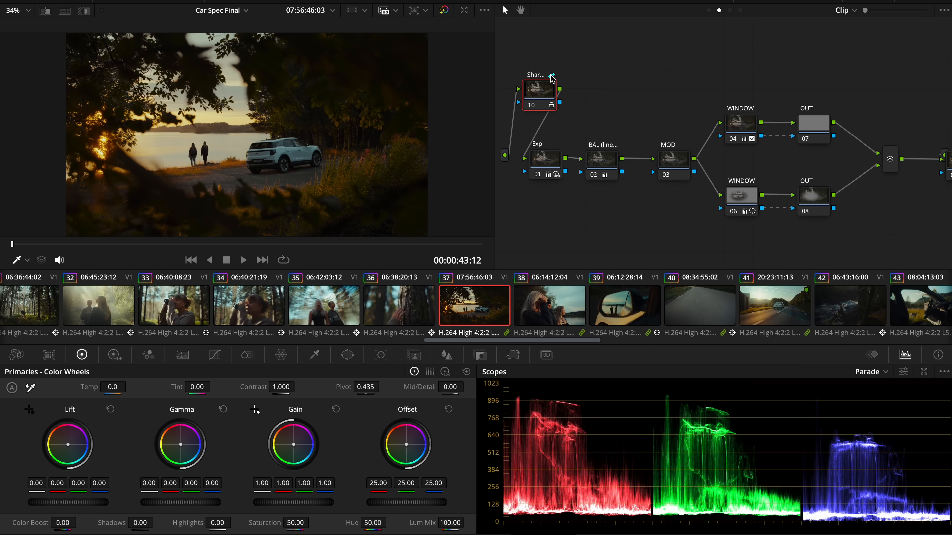
mouse_move(557, 81)
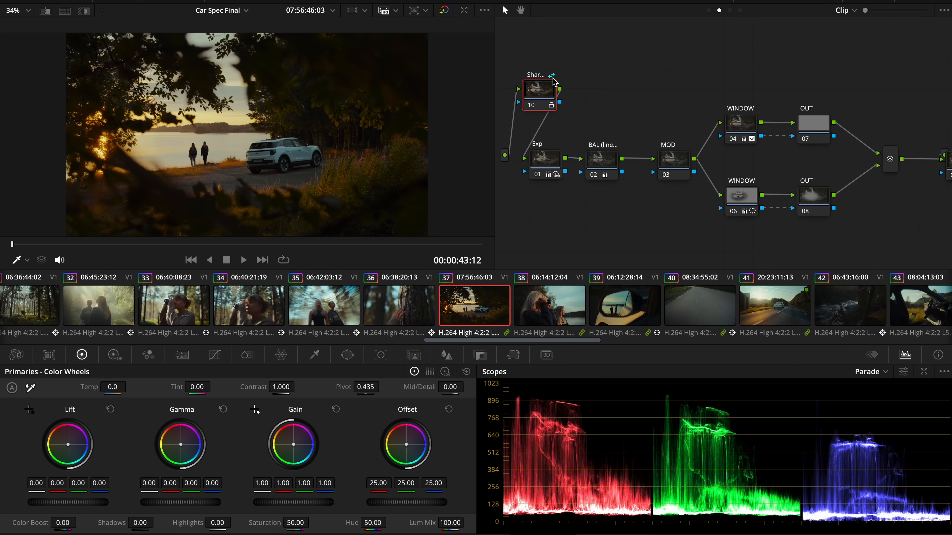
mouse_move(552, 319)
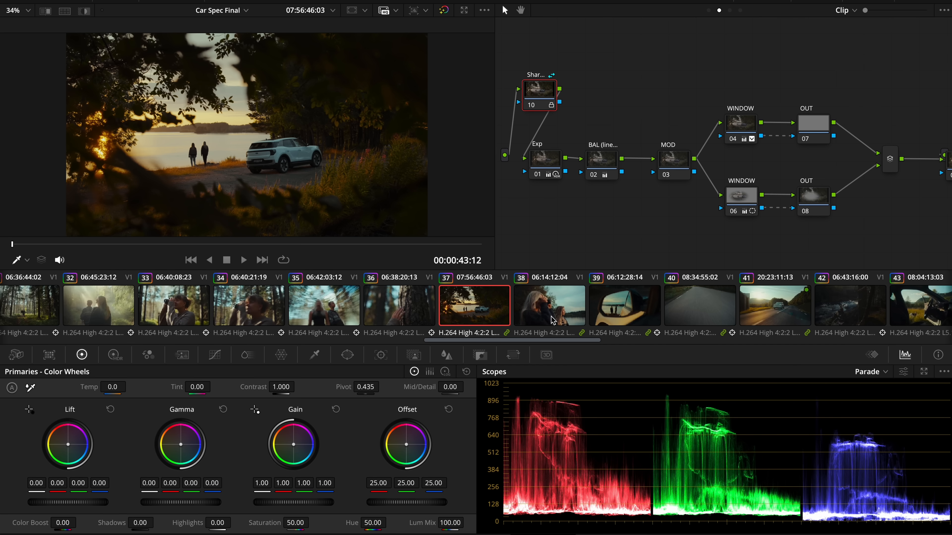
right_click(544, 158)
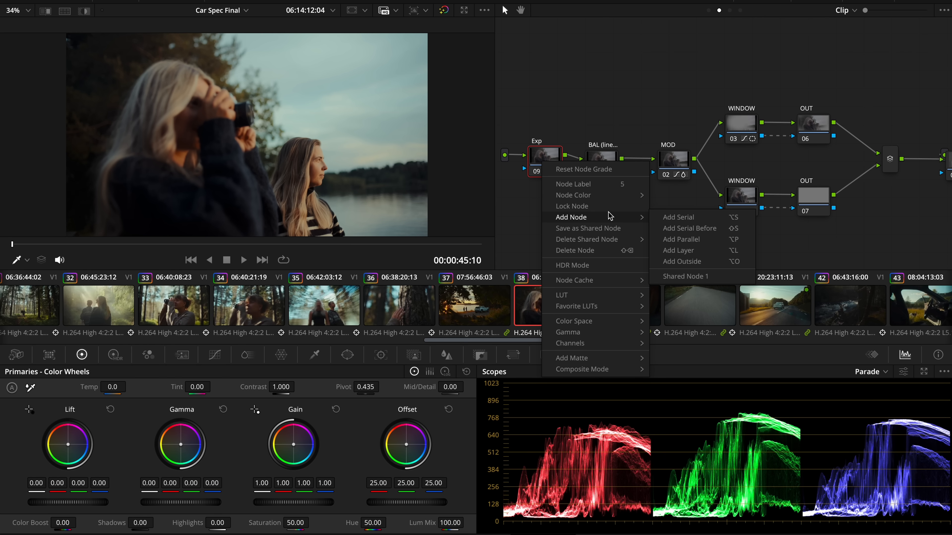
mouse_move(686, 281)
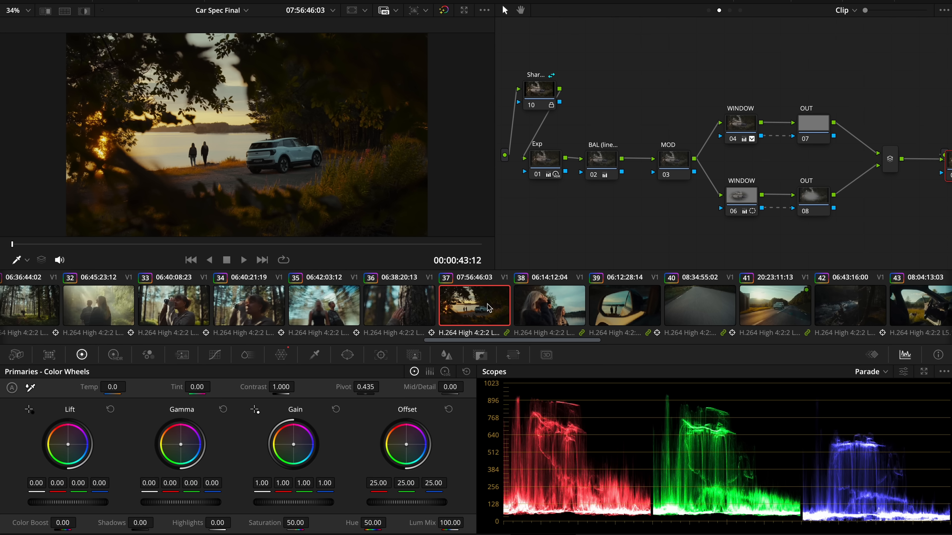
right_click(539, 90)
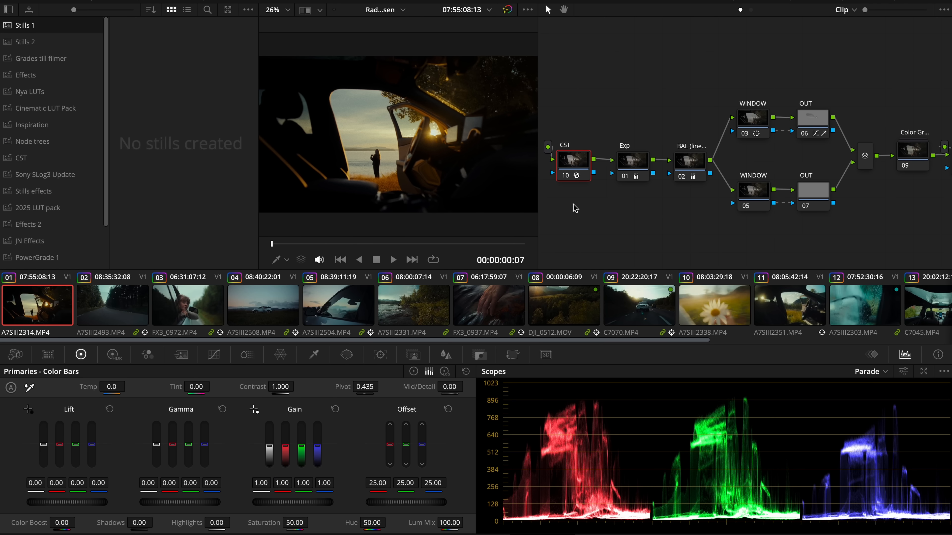
Step: Grab a still of the car-window frame, then choose an option on the Simple tree still in the Node trees album
right_click(366, 131)
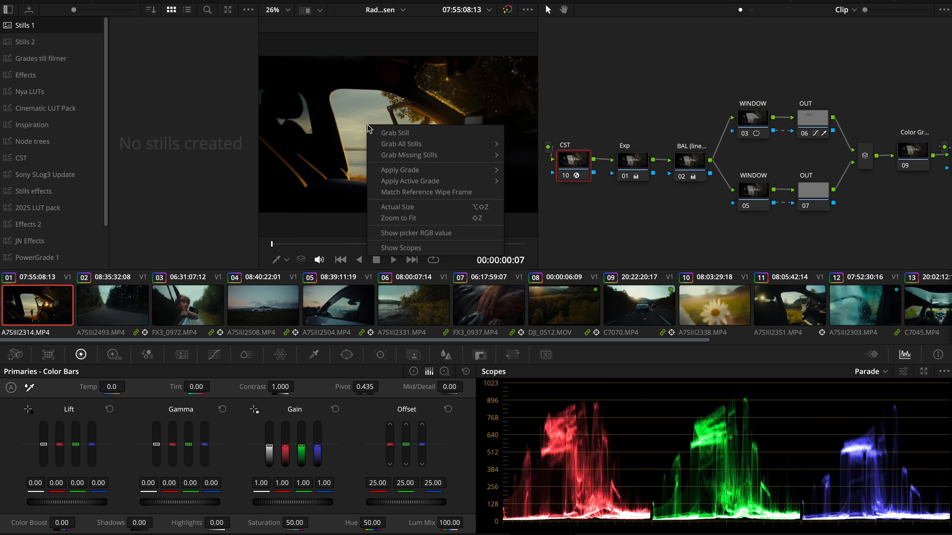
left_click(394, 133)
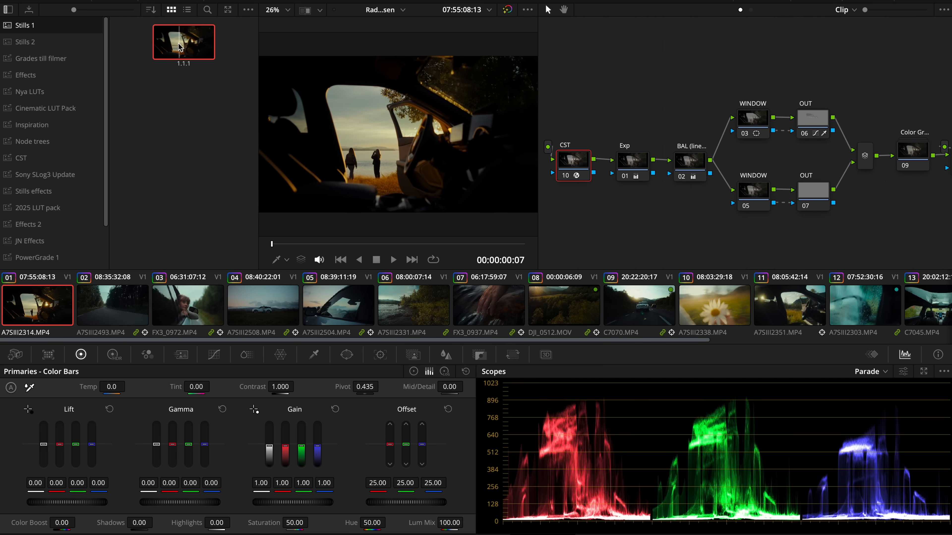
scroll("down", 3)
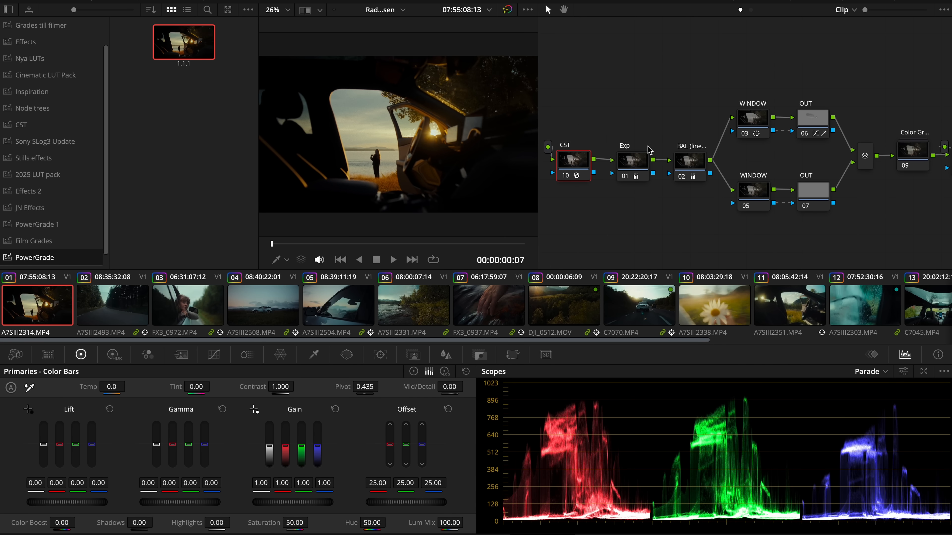
right_click(180, 105)
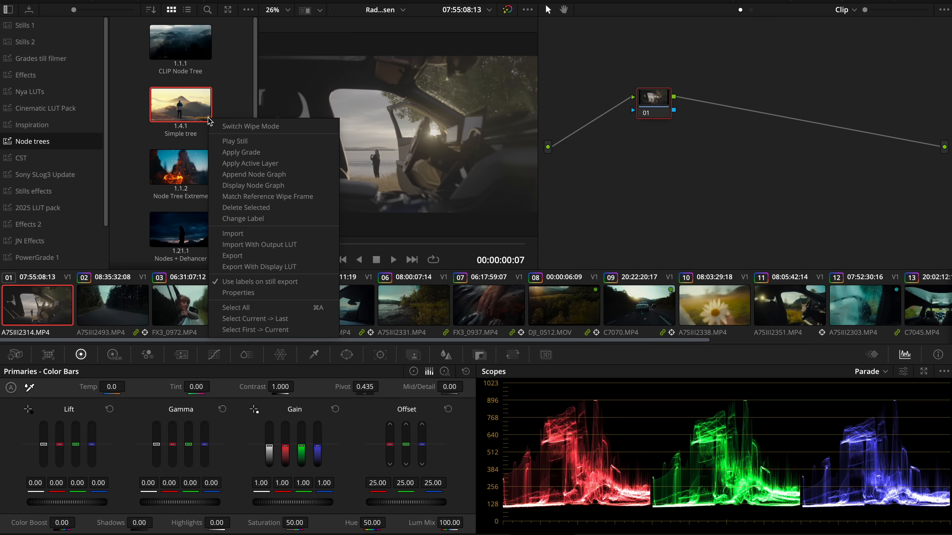
left_click(254, 175)
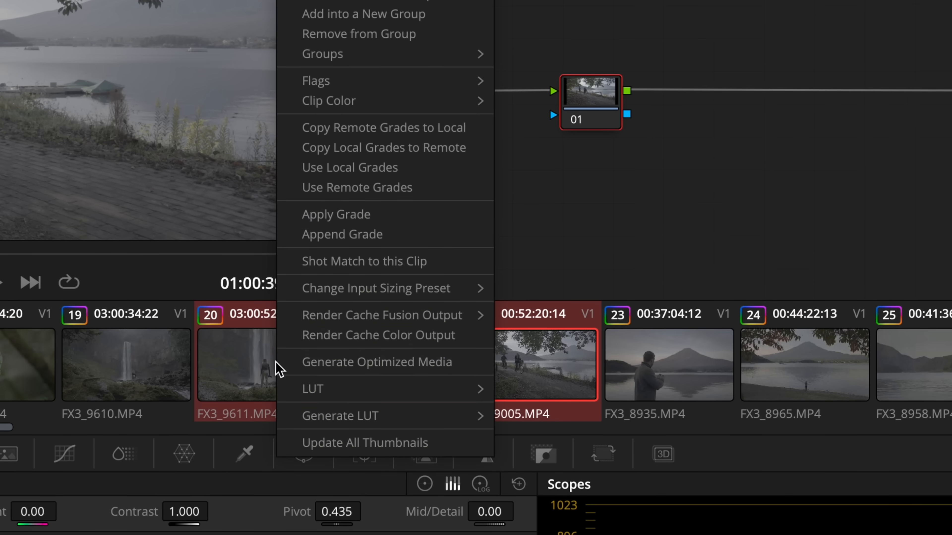
Step: Create a new clip group named 'Group exampl'
left_click(361, 14)
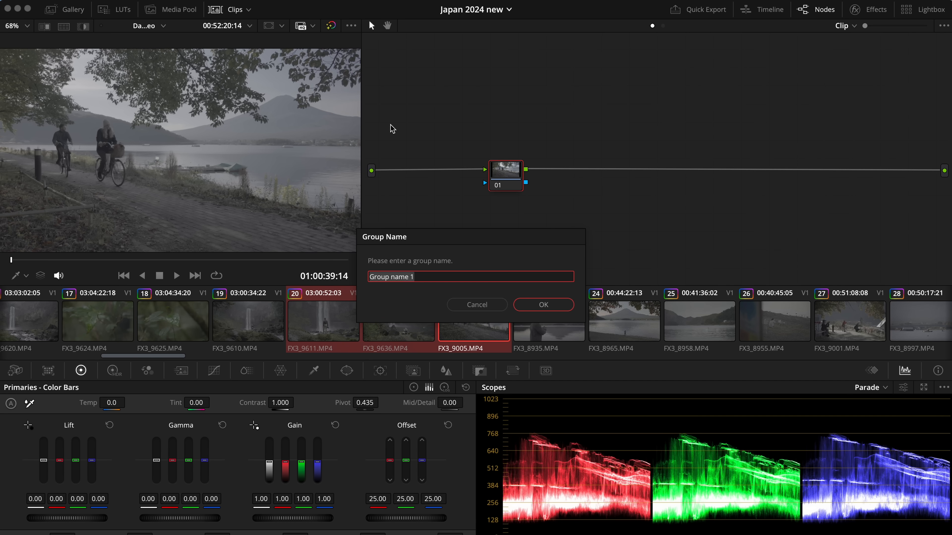
type("Group exampl")
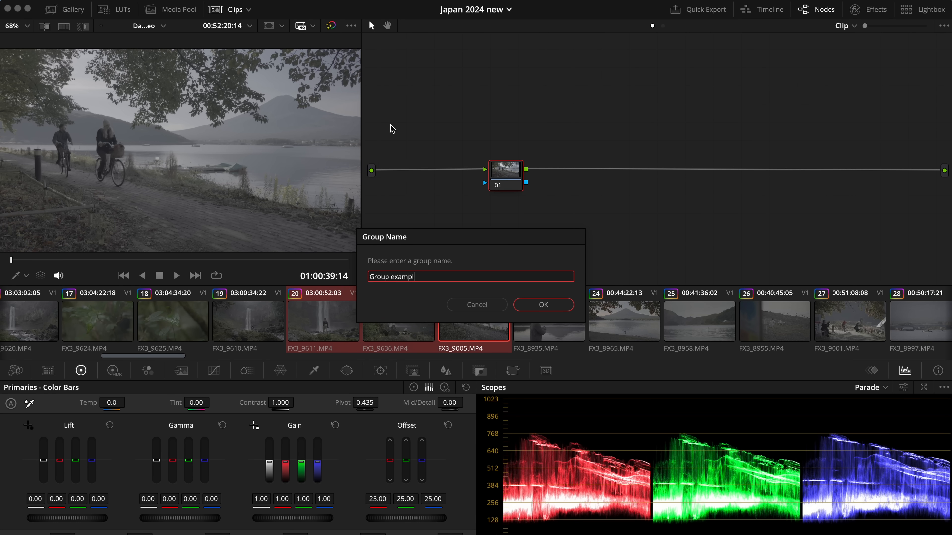
left_click(543, 304)
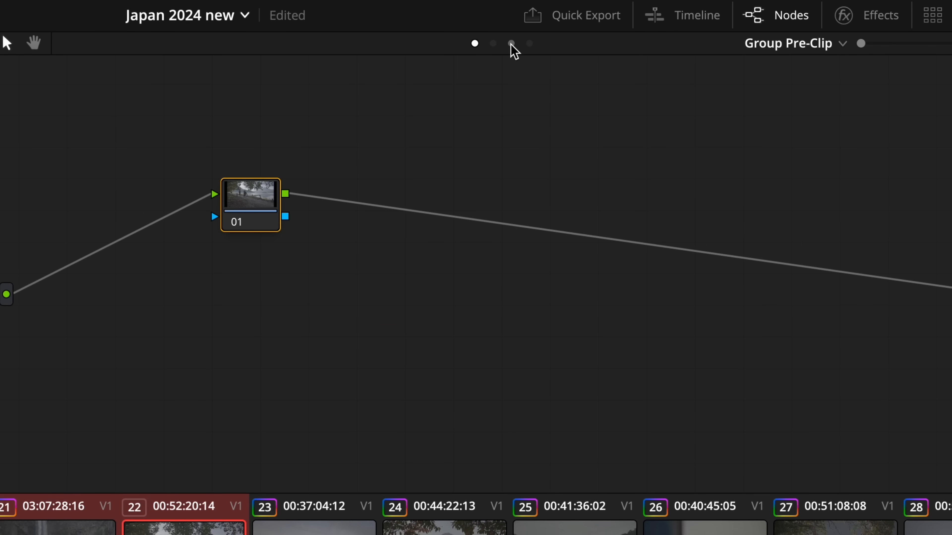
Step: Switch the node editor between the group's Pre-Clip and Post-Clip graphs, ending on Post-Clip
left_click(511, 44)
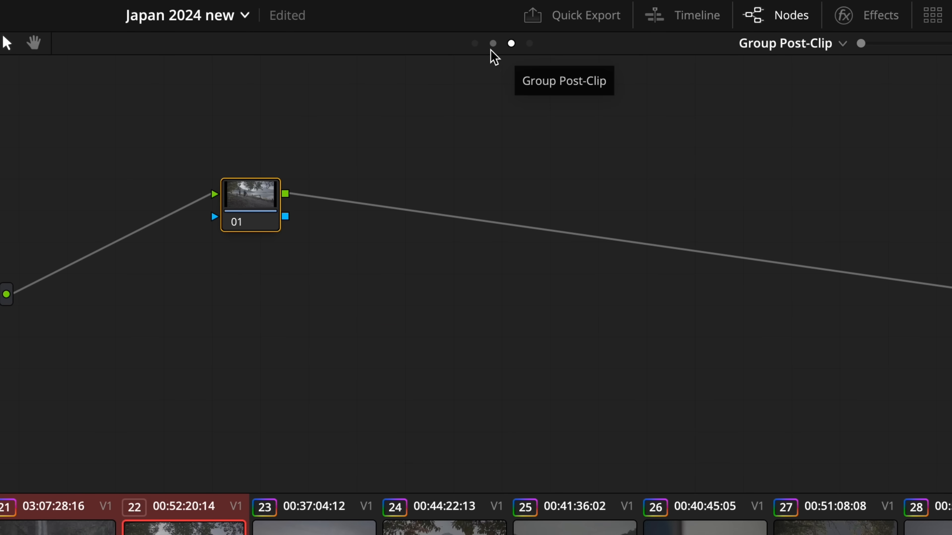
left_click(474, 43)
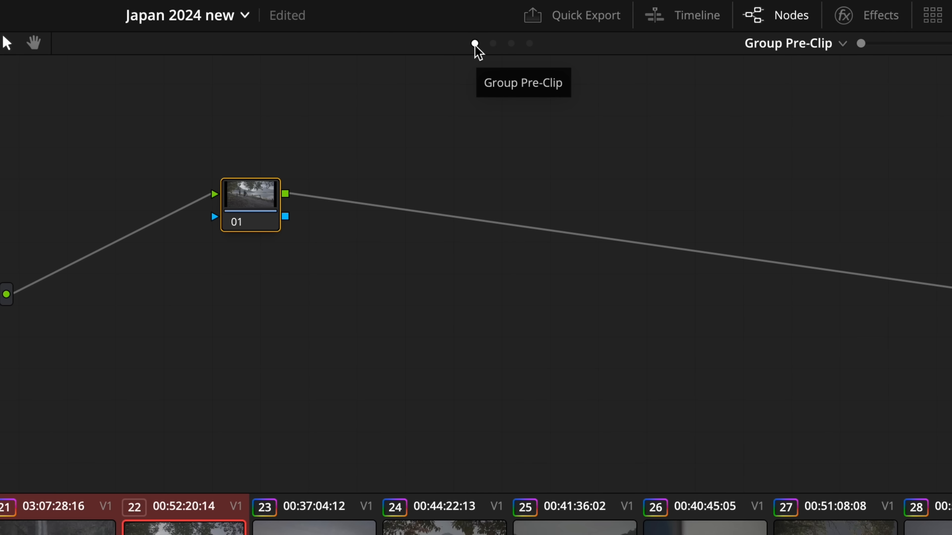
left_click(511, 43)
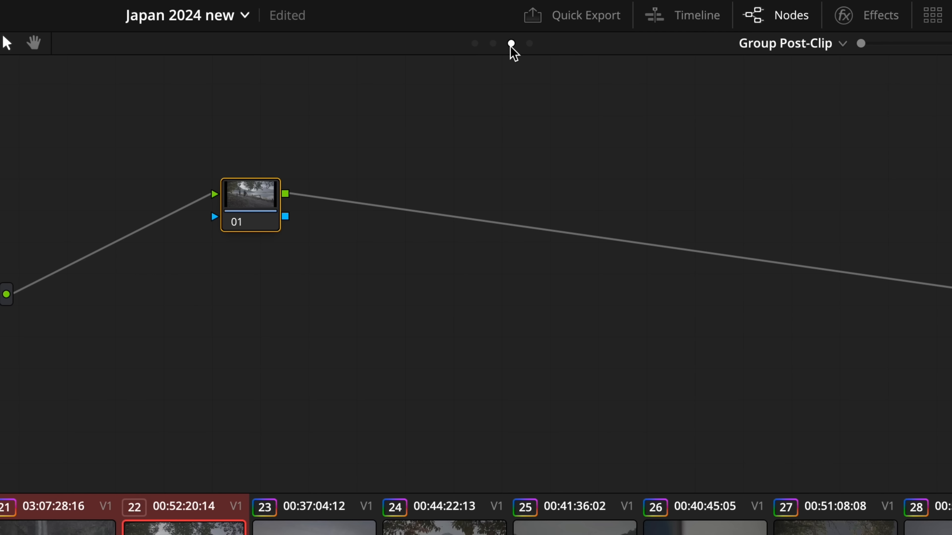
mouse_move(512, 43)
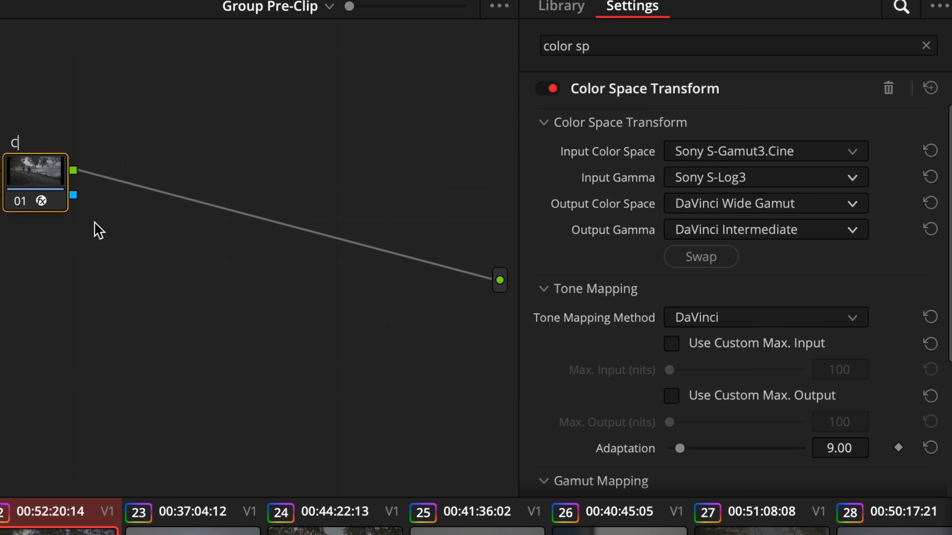
Step: On the group Post-Clip graph, pick the Color Space Transform's output color space
left_click(560, 7)
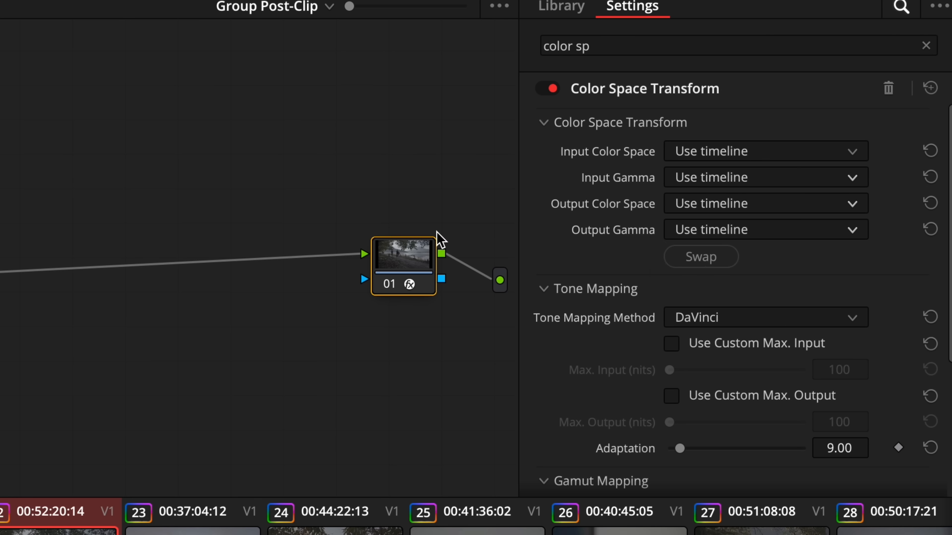
left_click(760, 203)
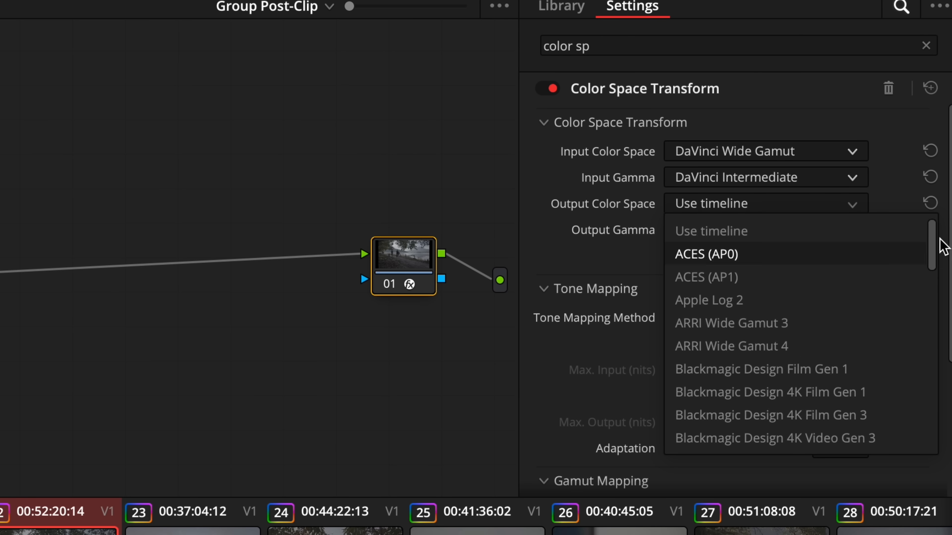
left_click(710, 204)
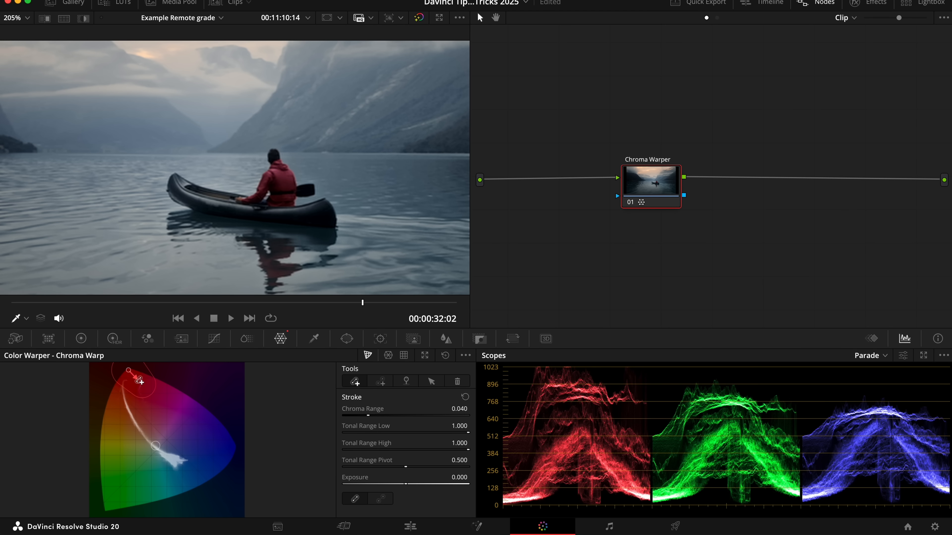
Step: Warp the reds and overall tones toward teal in the chroma grid, then clear the strokes
left_click_drag(141, 381, 127, 421)
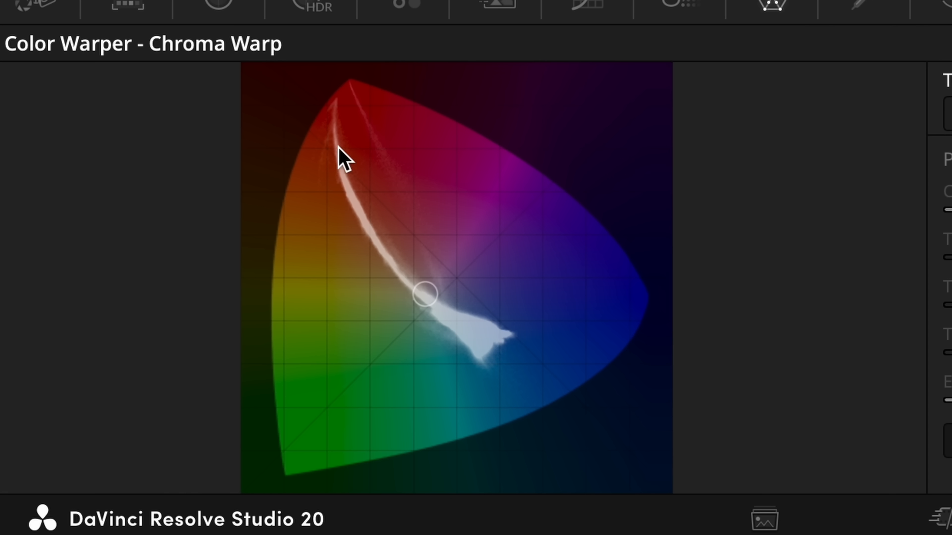
mouse_move(497, 348)
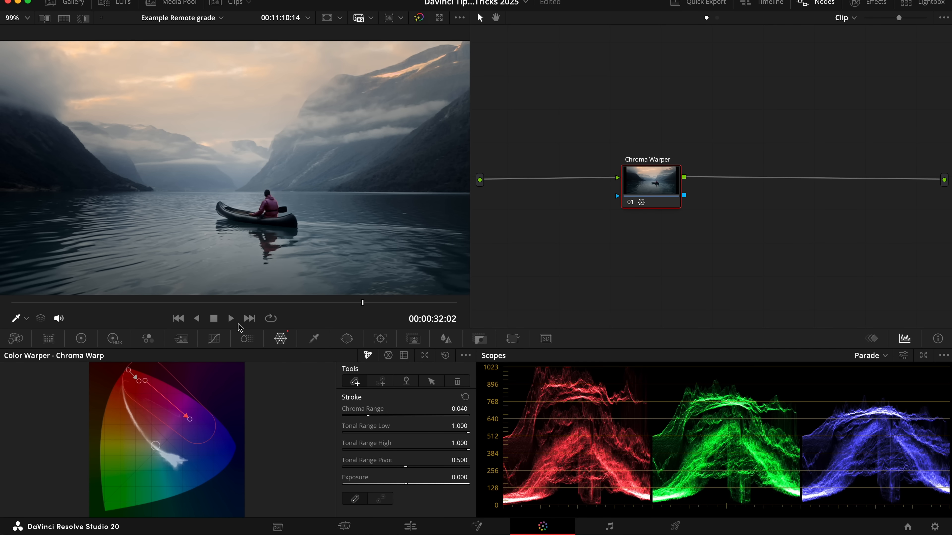
left_click_drag(188, 419, 178, 475)
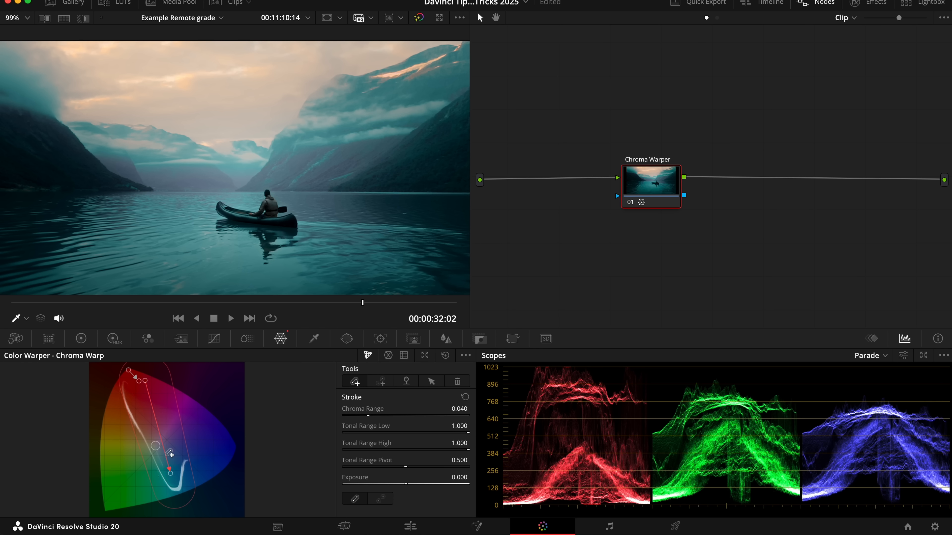
left_click(380, 381)
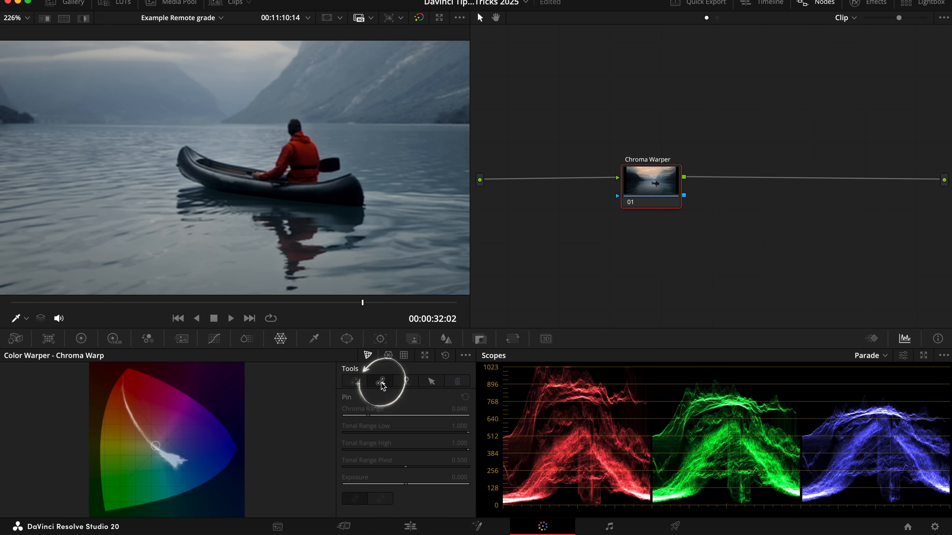
Step: Pick the red jacket and warp it toward blue-grey, refining chroma range 0.097 and exposure -0.110
left_click(379, 381)
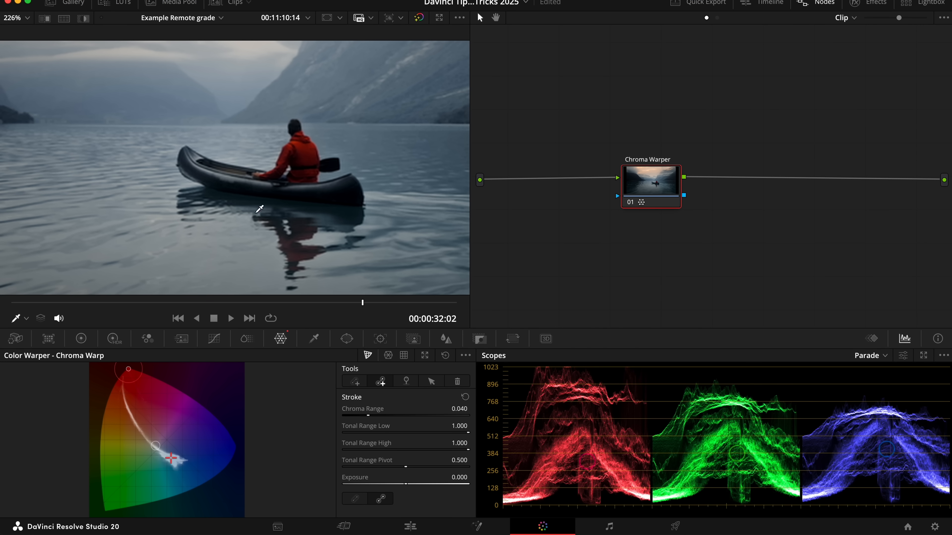
left_click_drag(155, 446, 181, 411)
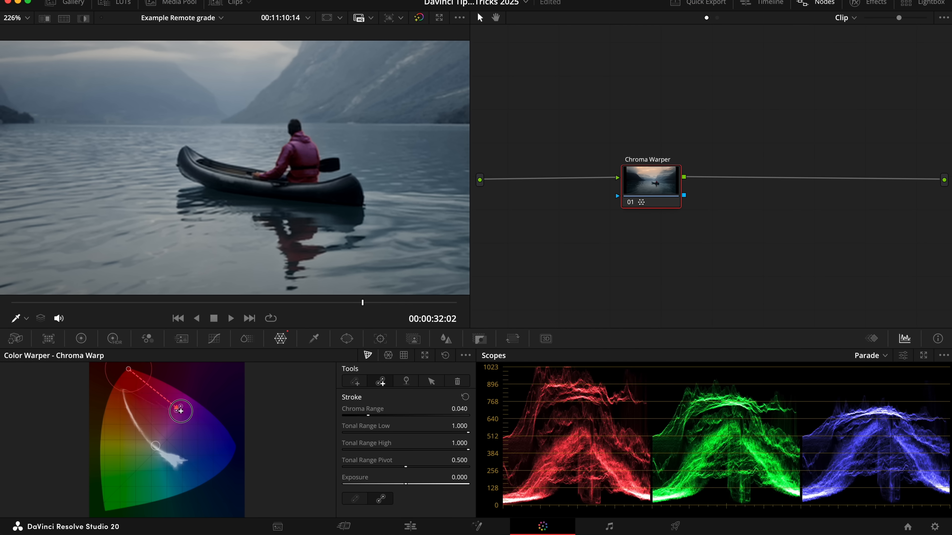
left_click_drag(180, 411, 192, 471)
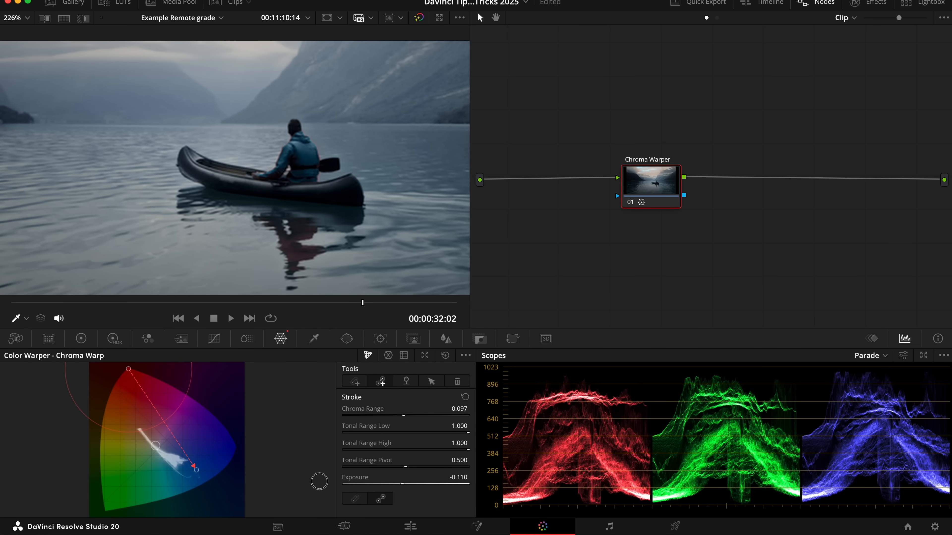
left_click_drag(377, 477, 431, 477)
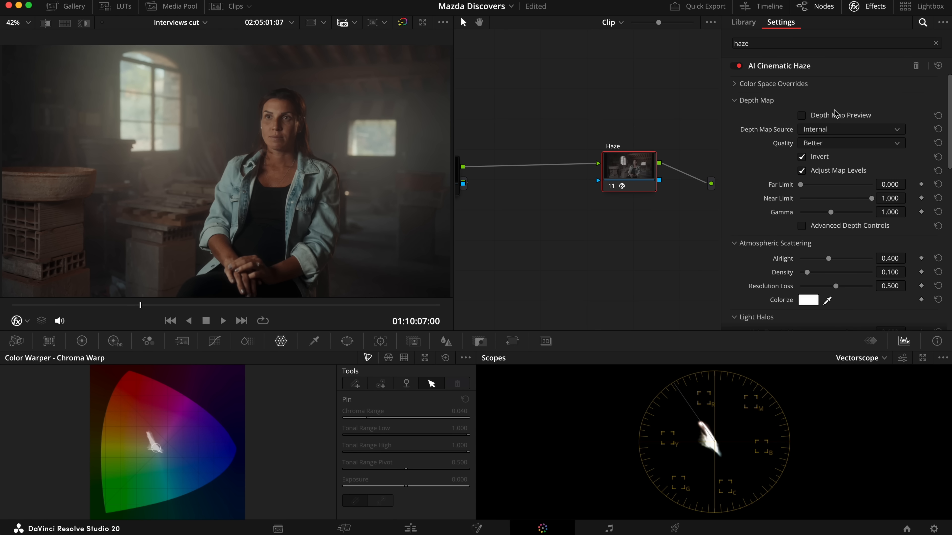
Step: Preview the depth map and lower the haze Near Limit to 0.403
left_click(801, 115)
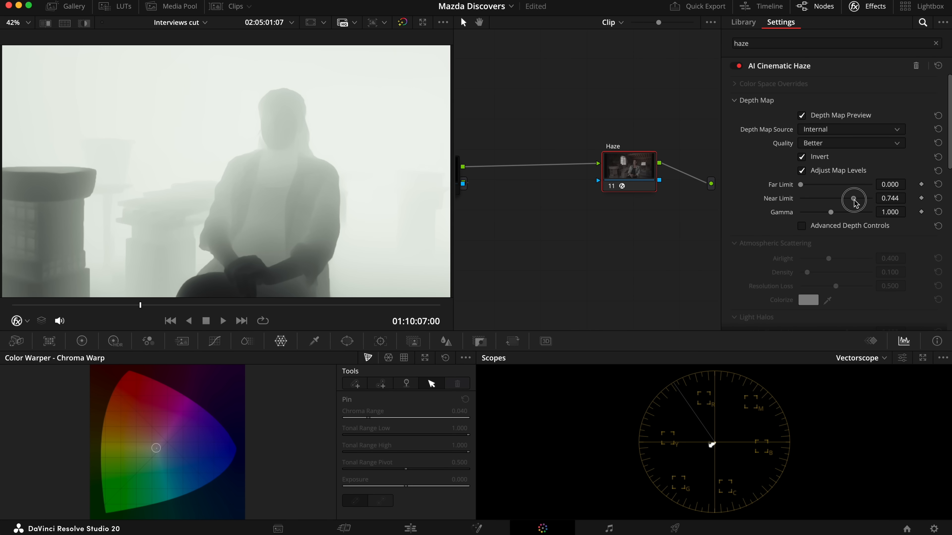
left_click_drag(854, 201, 841, 202)
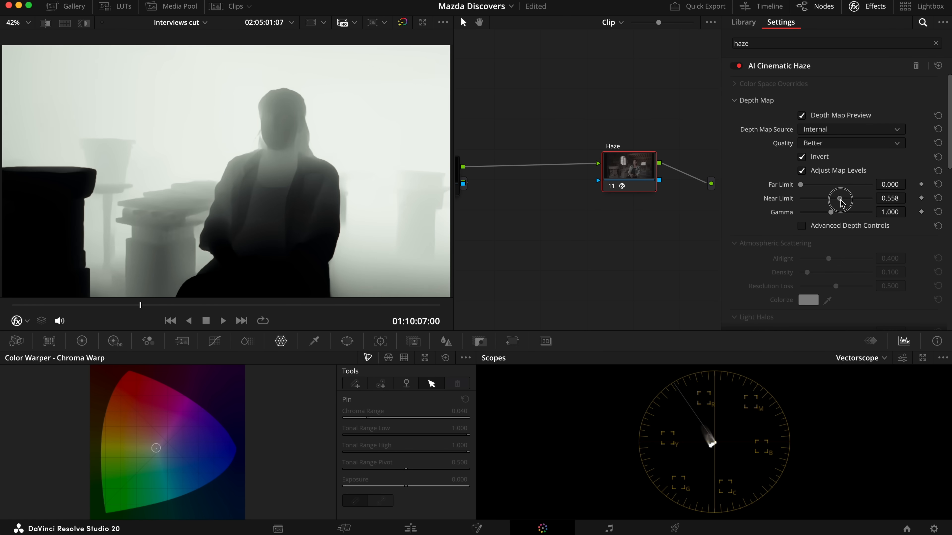
left_click_drag(841, 201, 830, 200)
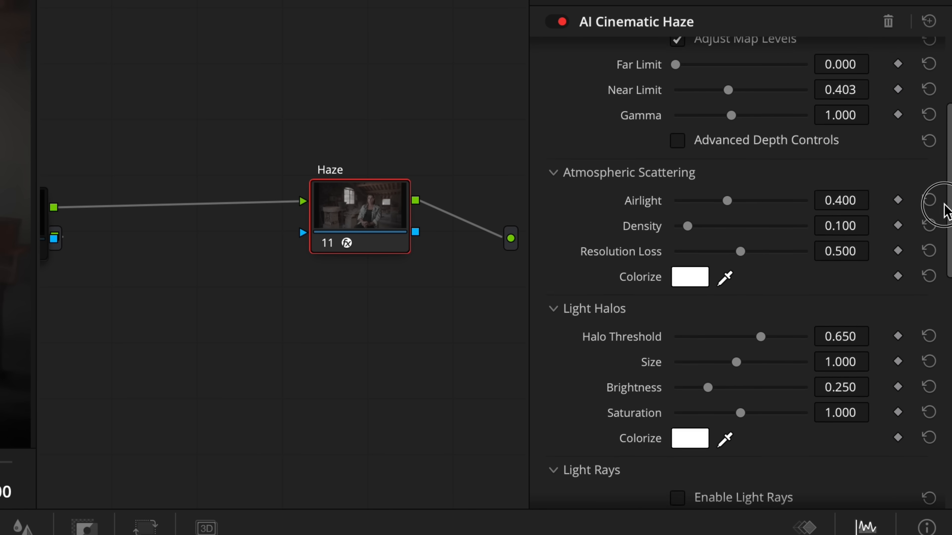
scroll("down", 3)
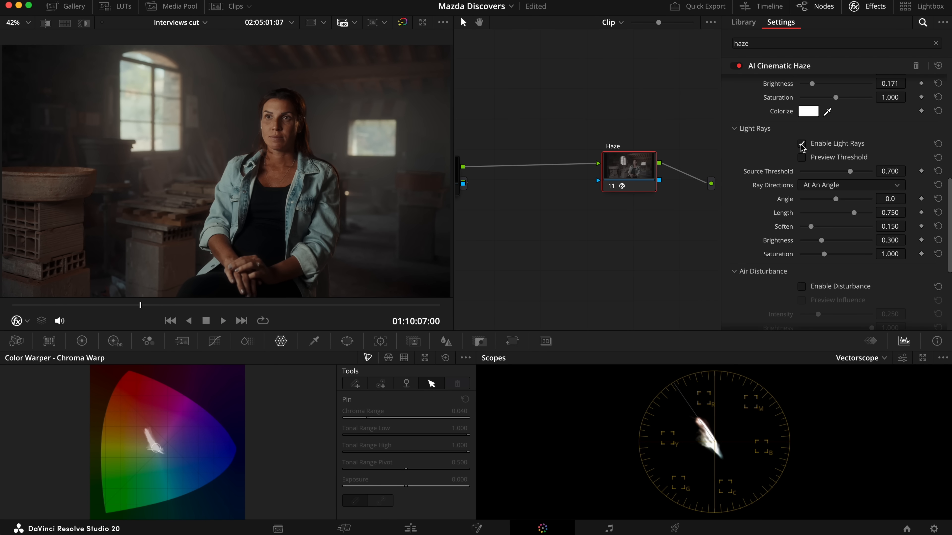
Step: Enable the haze light rays and set their angle to -74
left_click(801, 143)
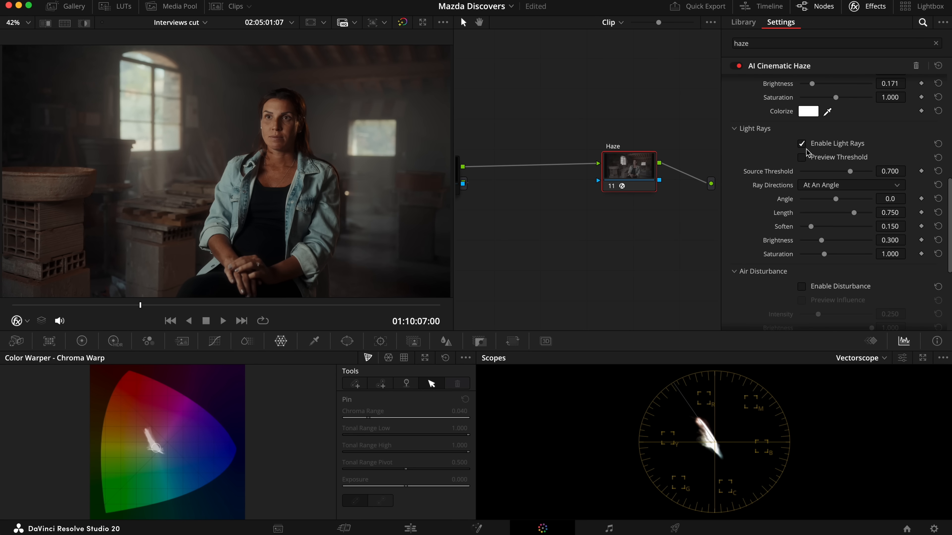
left_click_drag(836, 199, 825, 198)
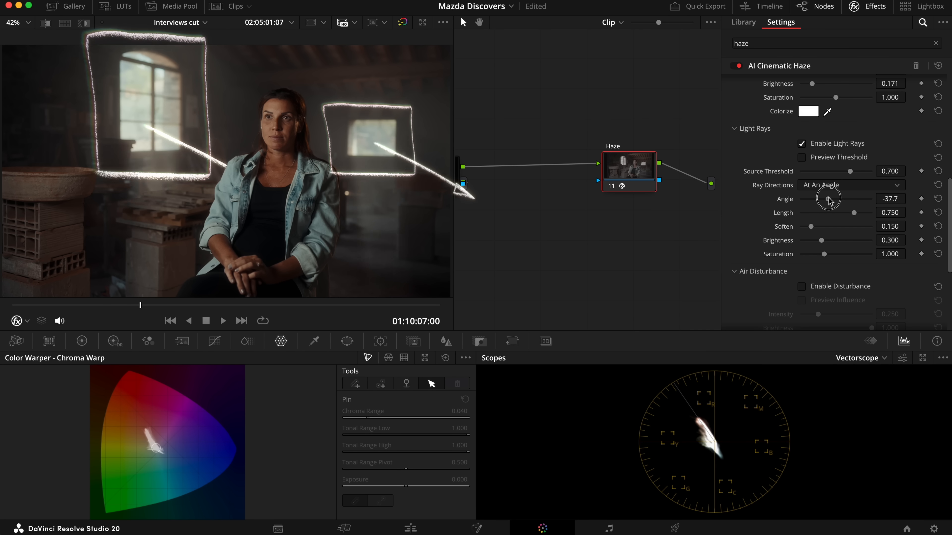
left_click_drag(827, 199, 813, 199)
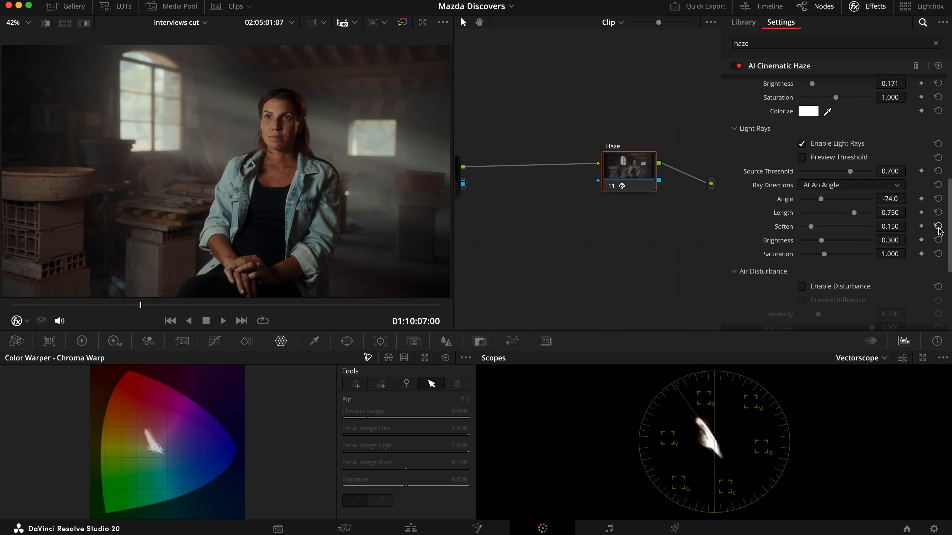
Step: Enable air disturbance and lower the haze Global Blend to 0.783
scroll("down", 3)
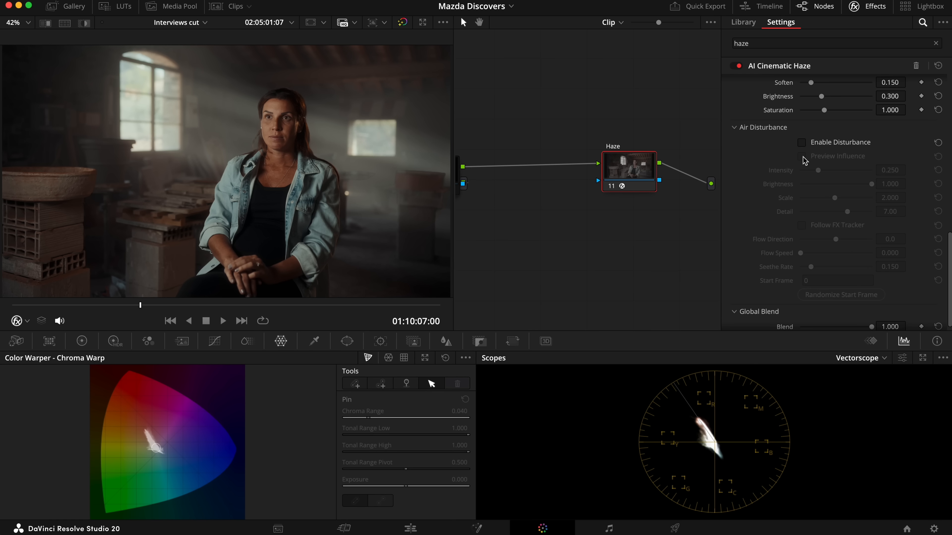
left_click(801, 142)
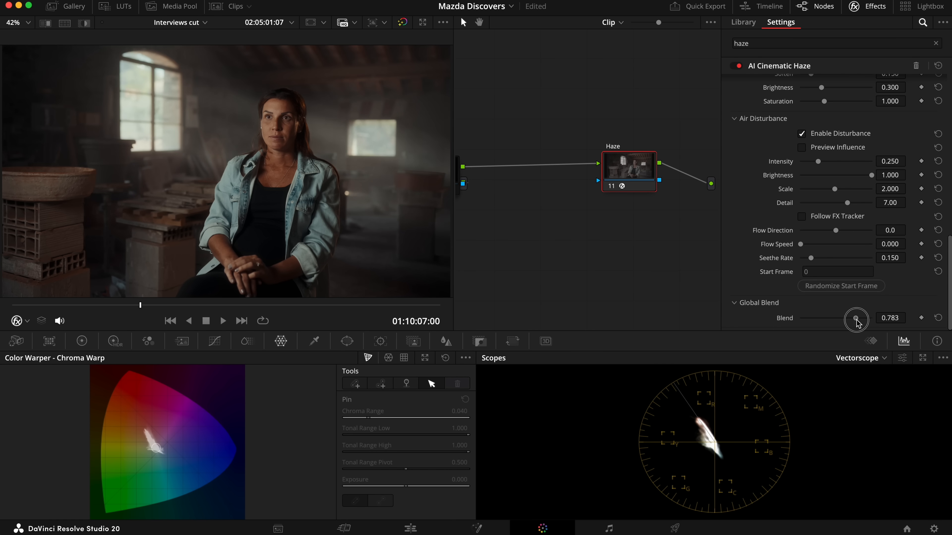
left_click_drag(856, 319, 830, 320)
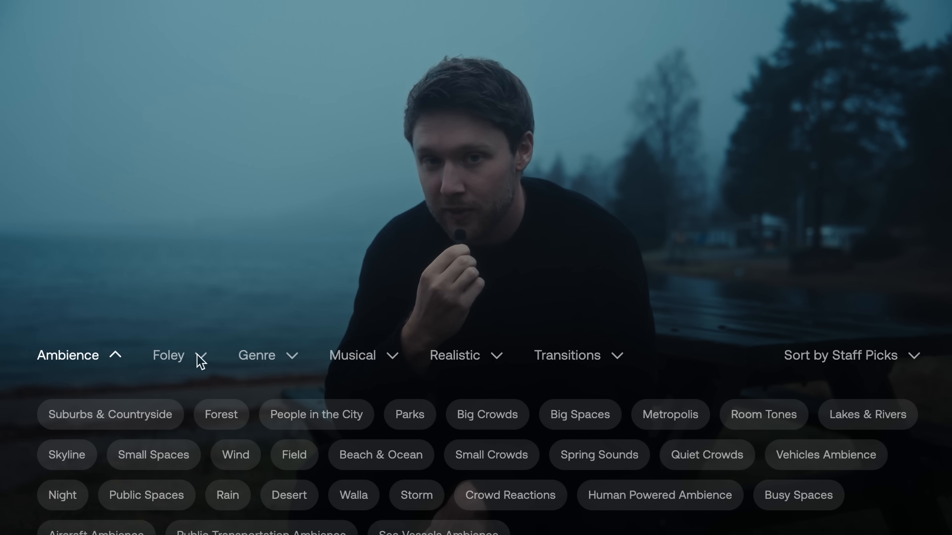
Step: Browse the Foley category in Artlist's sound effects library
left_click(259, 355)
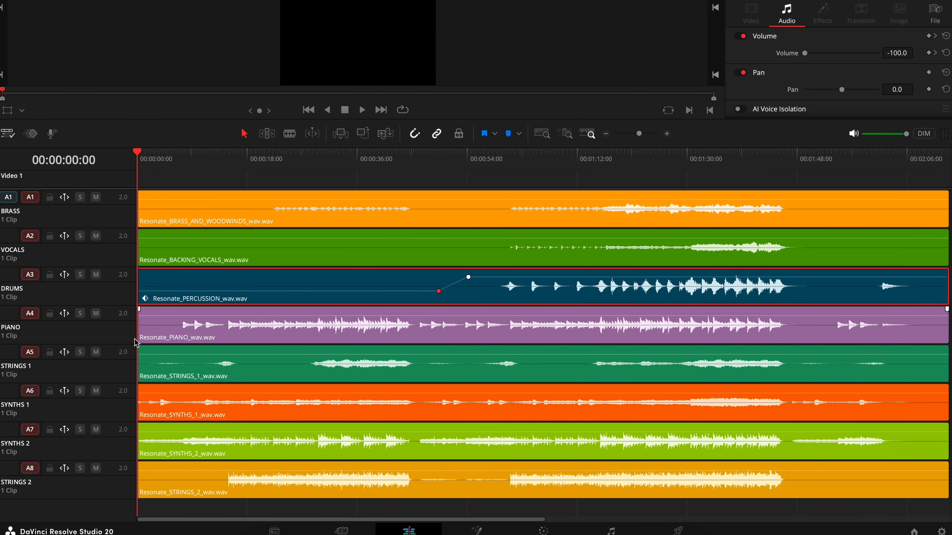
Step: Show the Fairlight timeline with the eight imported Resonate stem tracks
left_click(92, 352)
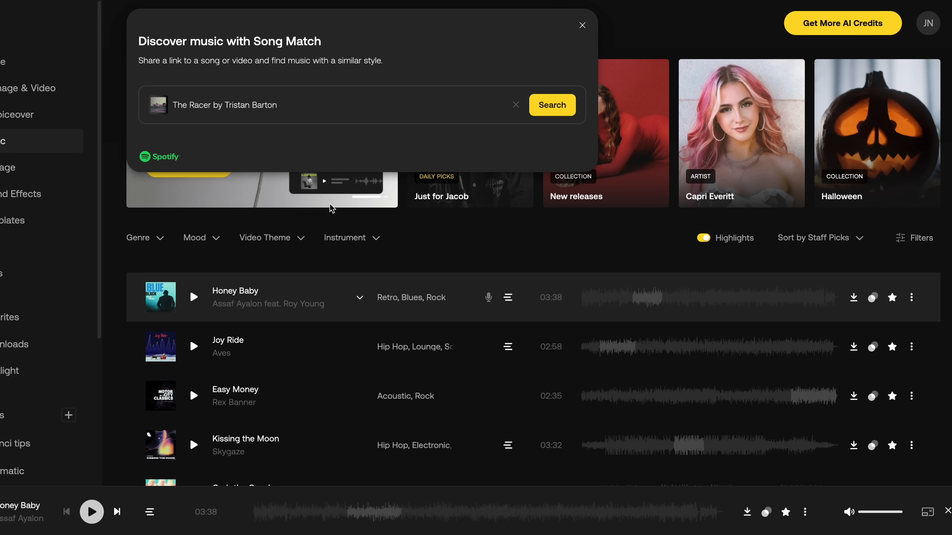
Step: Run Song Match on the linked Spotify track to list similar music
left_click(552, 105)
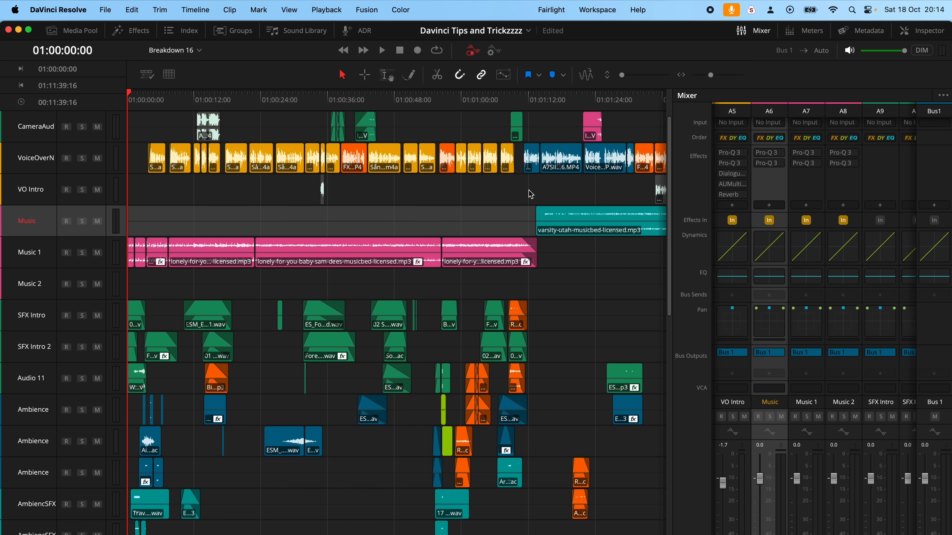
Step: Add a second stereo bus named Music via Fairlight Bus Format
left_click(551, 9)
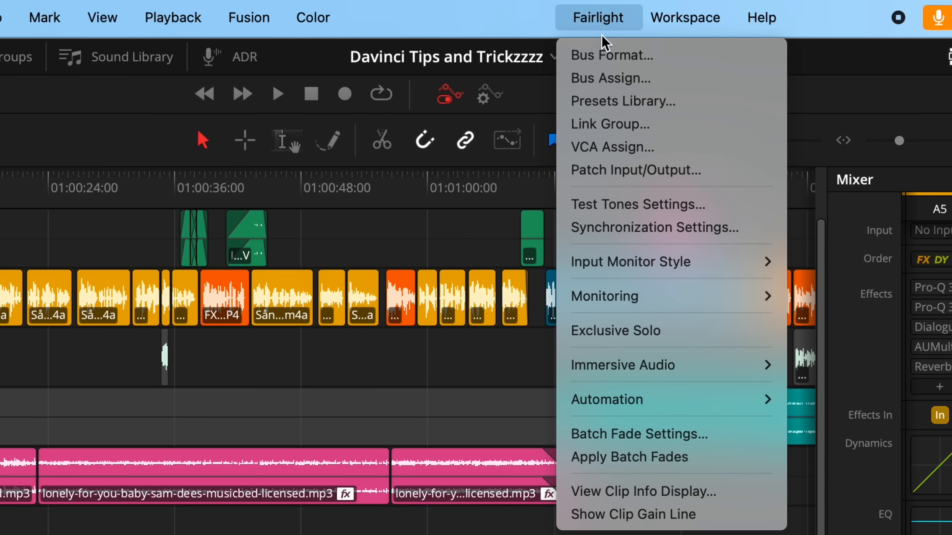
left_click(611, 55)
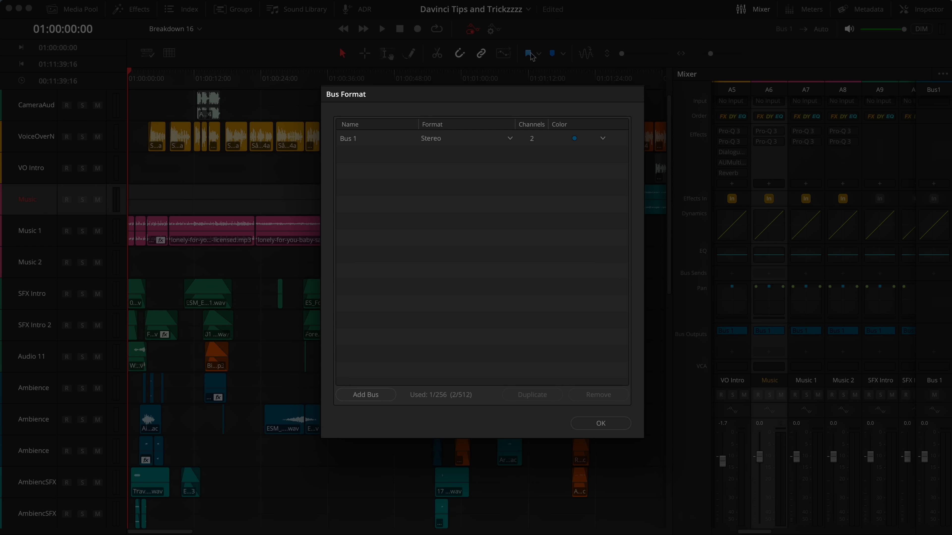
left_click(365, 394)
type("M")
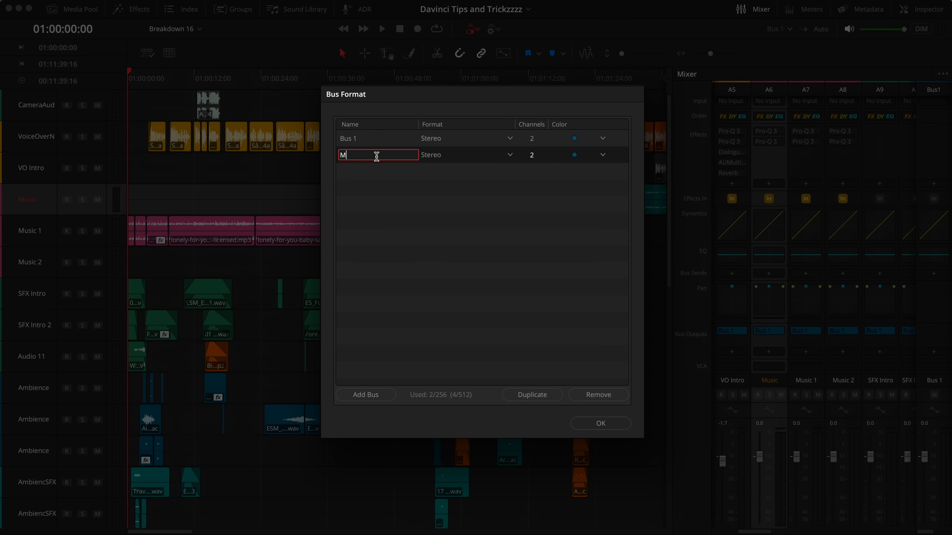
left_click(603, 155)
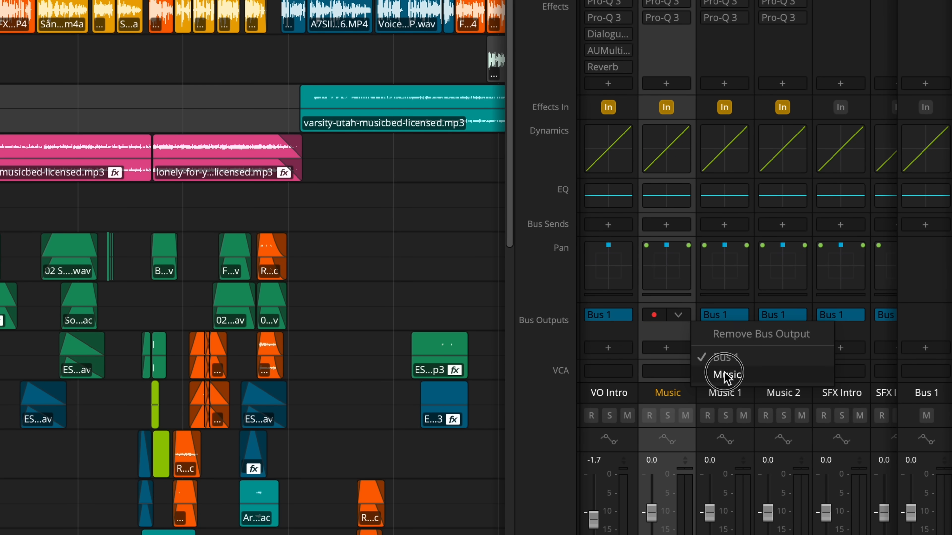
Step: Route the Music track's Bus Output to the Music bus and set the bus's output
left_click(724, 373)
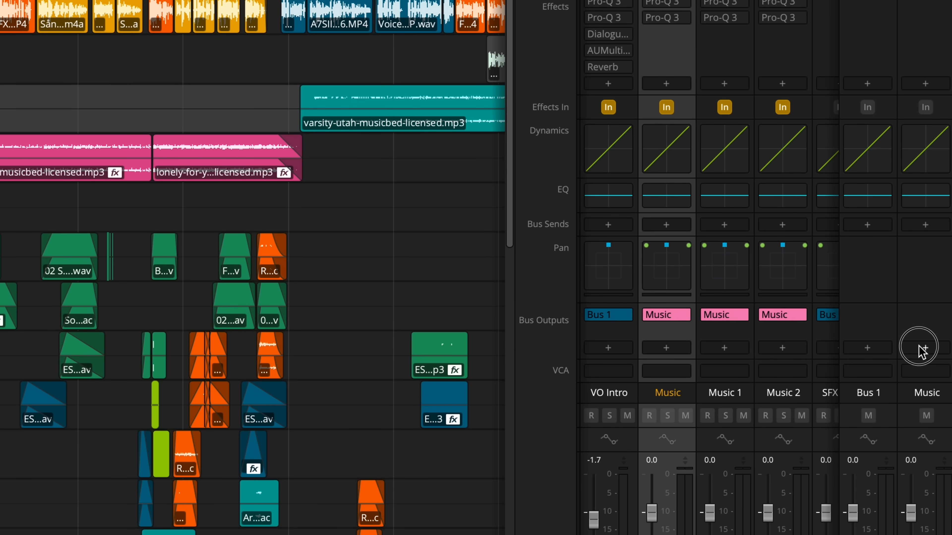
left_click(925, 348)
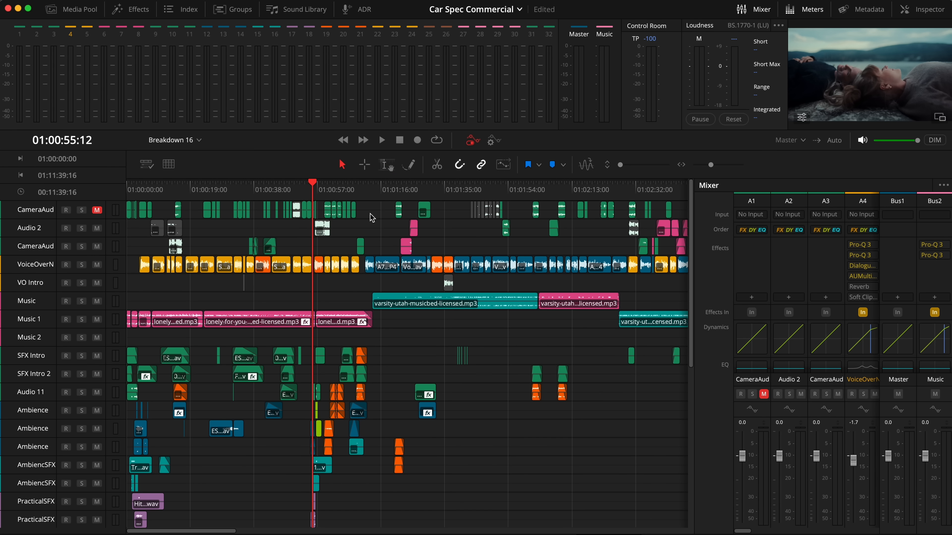
Step: Save the current setup as a new Fairlight configuration preset in the Presets Library
left_click(549, 15)
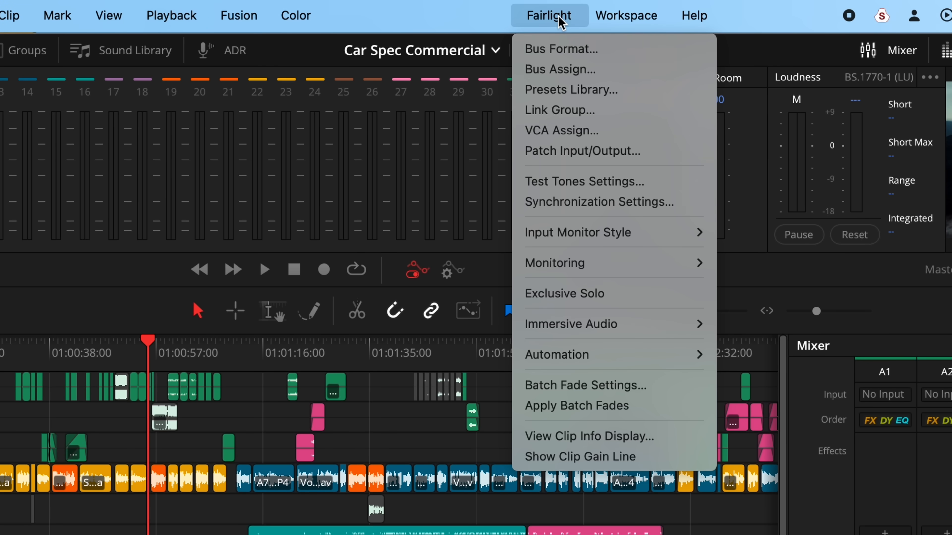
left_click(571, 90)
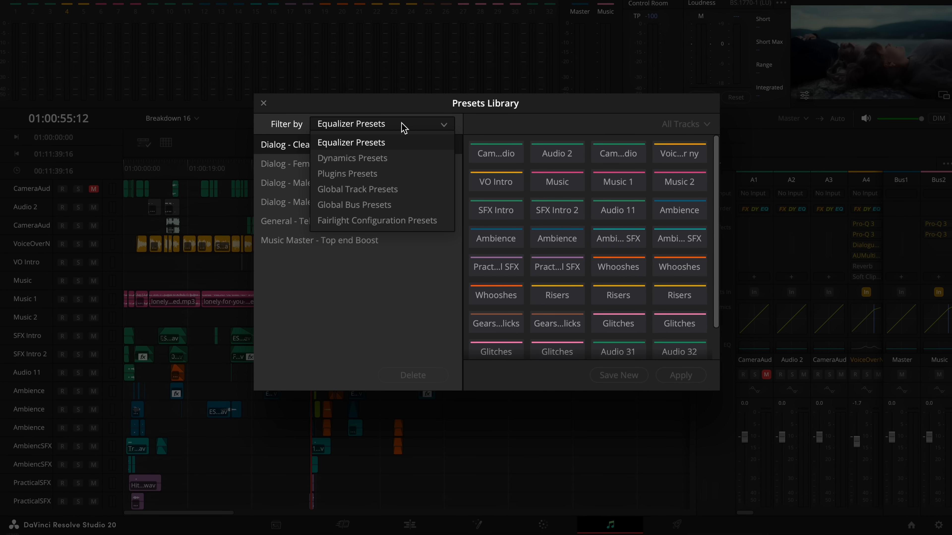
left_click(377, 221)
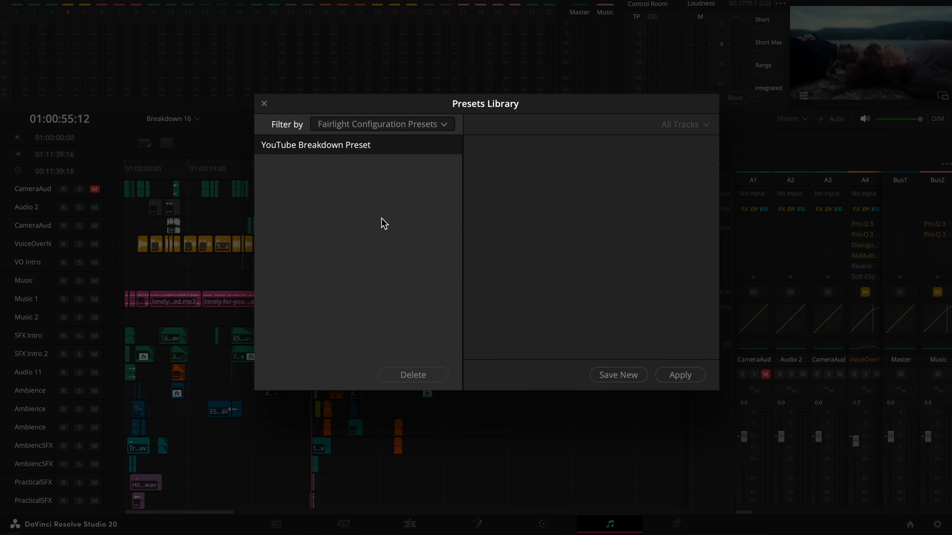
left_click(619, 375)
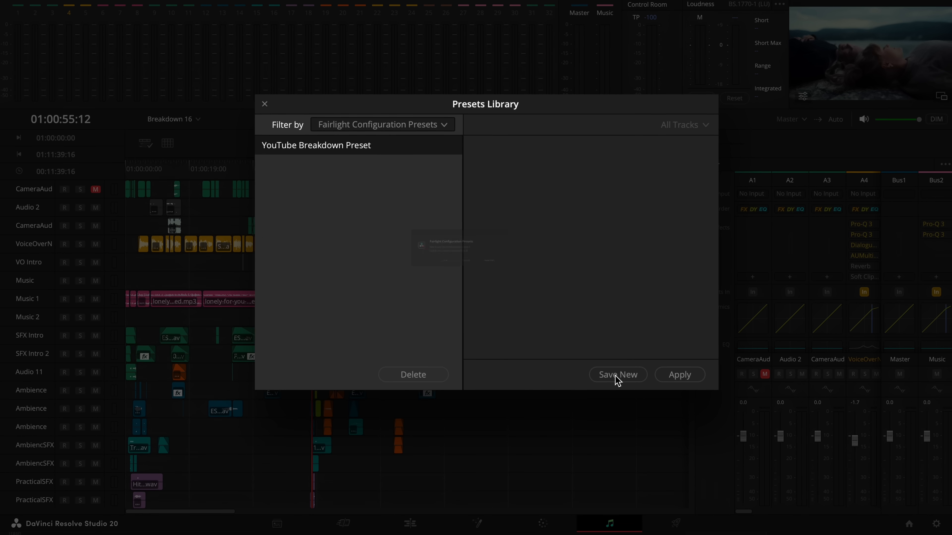
left_click(617, 375)
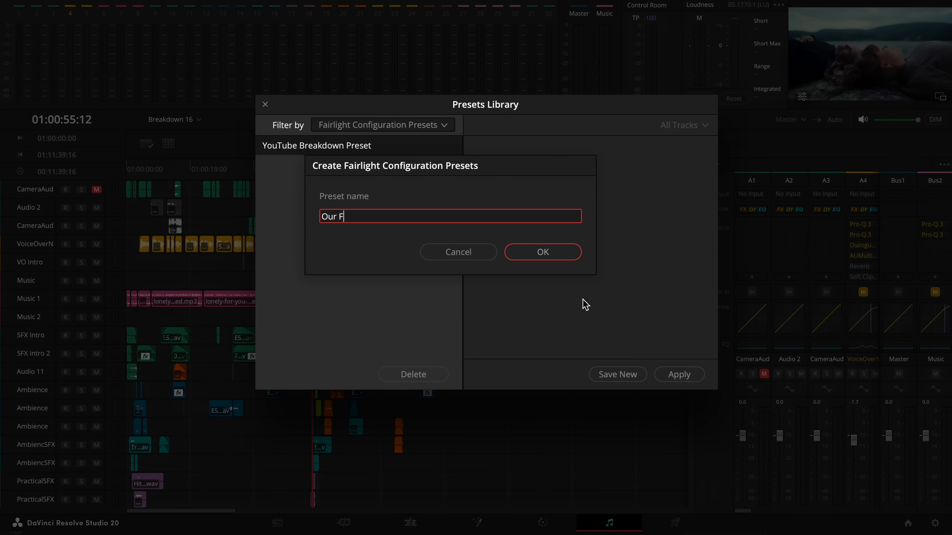
left_click(543, 252)
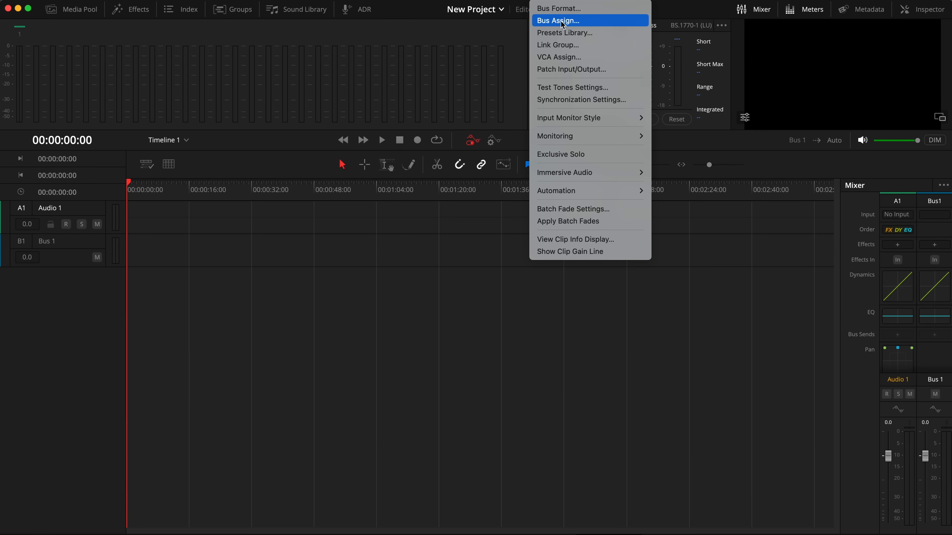
Step: Show Fairlight's Bus Assign settings for the new project's single track and Bus 1
left_click(564, 33)
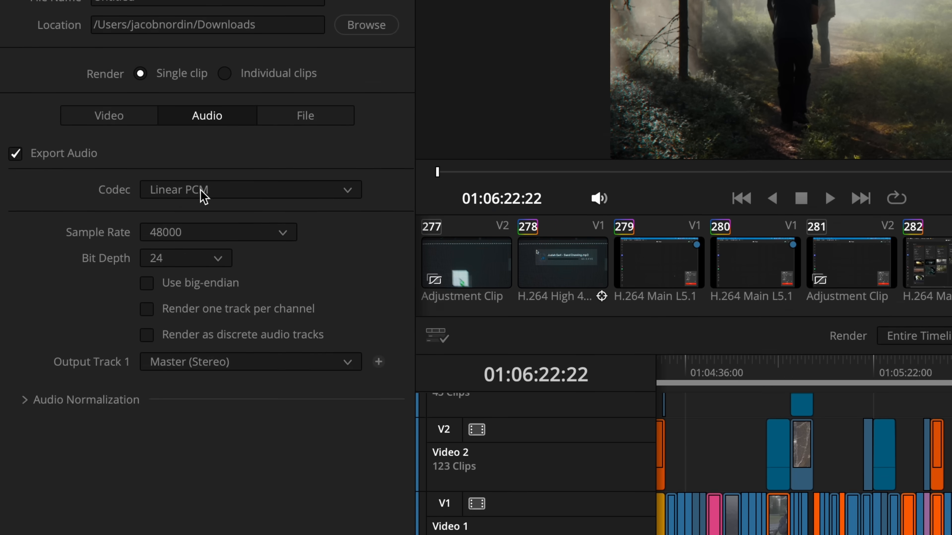
Step: Enable render audio normalization to the YouTube standard at -1.0 dBTP and -14 LKFS
left_click(26, 400)
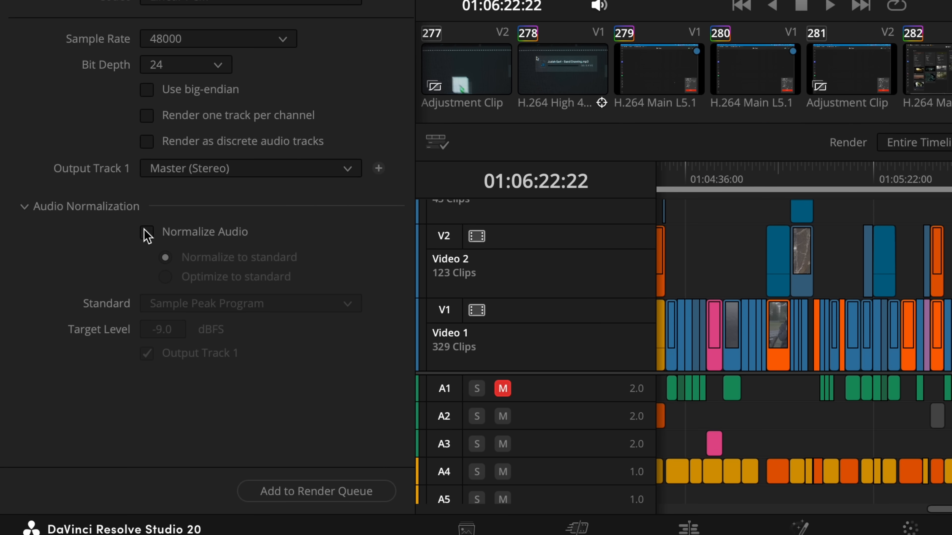
left_click(147, 233)
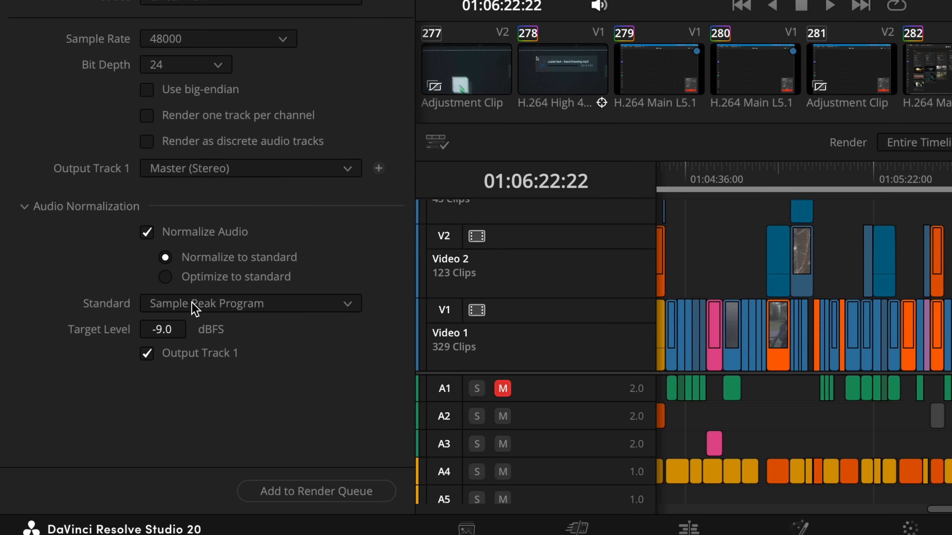
left_click(234, 303)
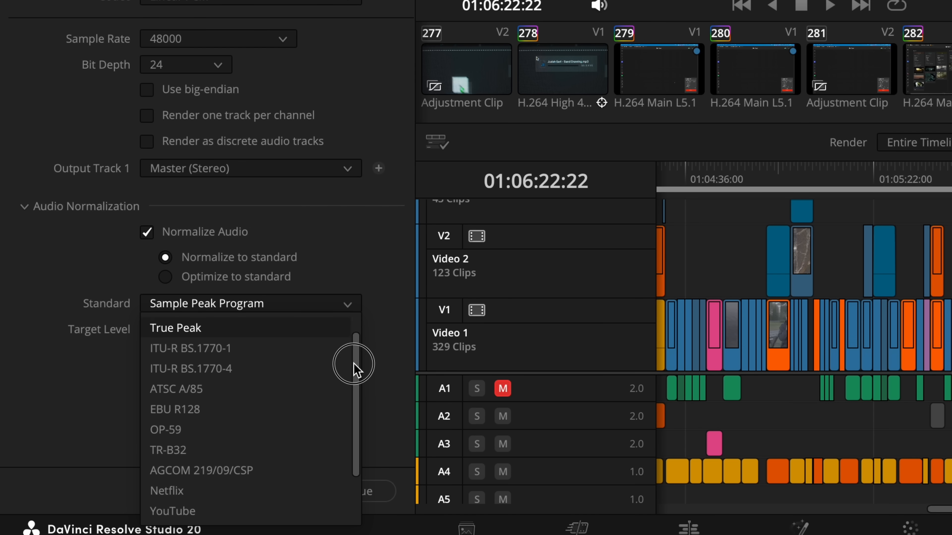
scroll("down", 3)
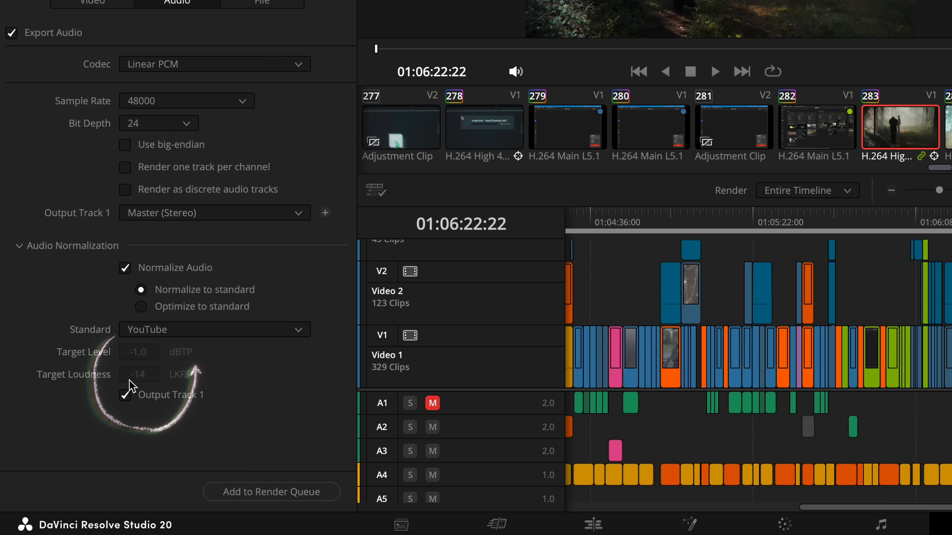
mouse_move(153, 397)
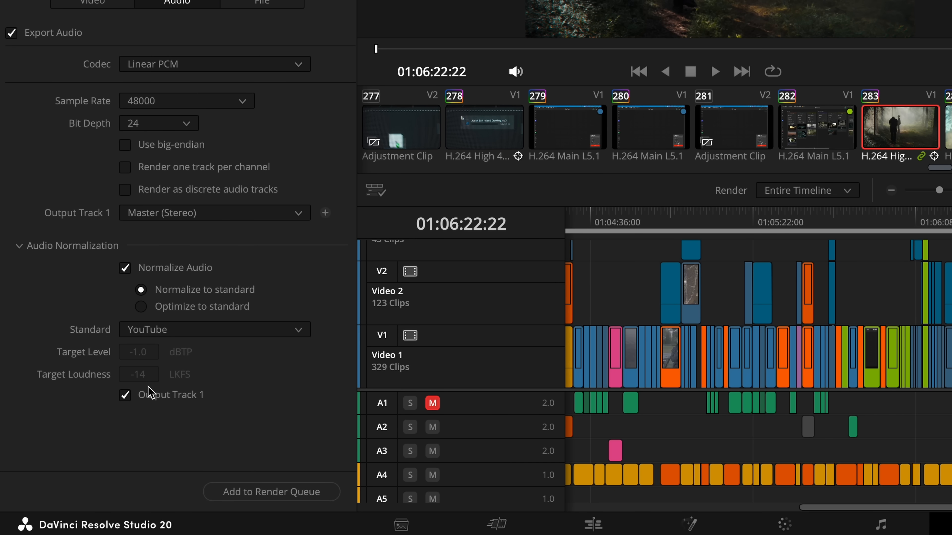
Step: On the Fairlight mixer, set the two AmbncSFX faders to -0.3 and -4.1 dB
left_click(487, 524)
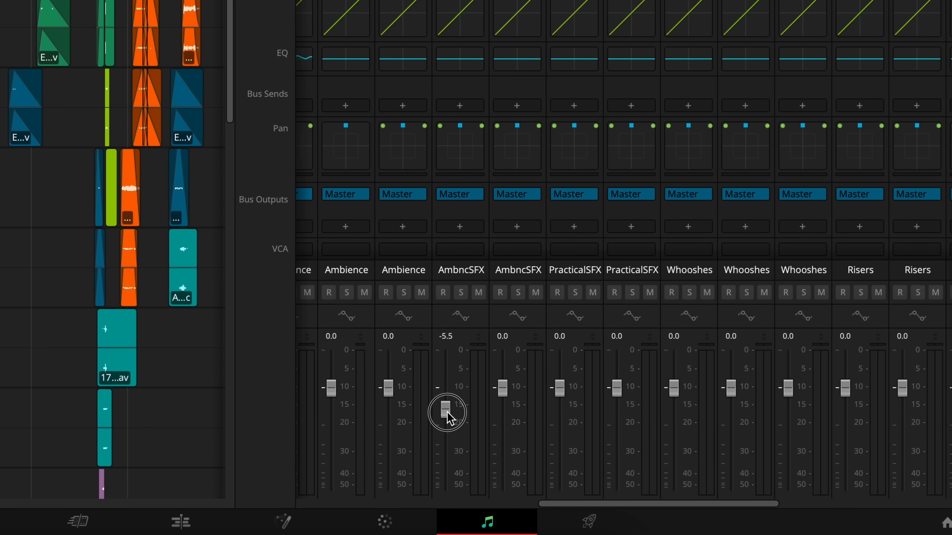
left_click_drag(446, 407, 502, 400)
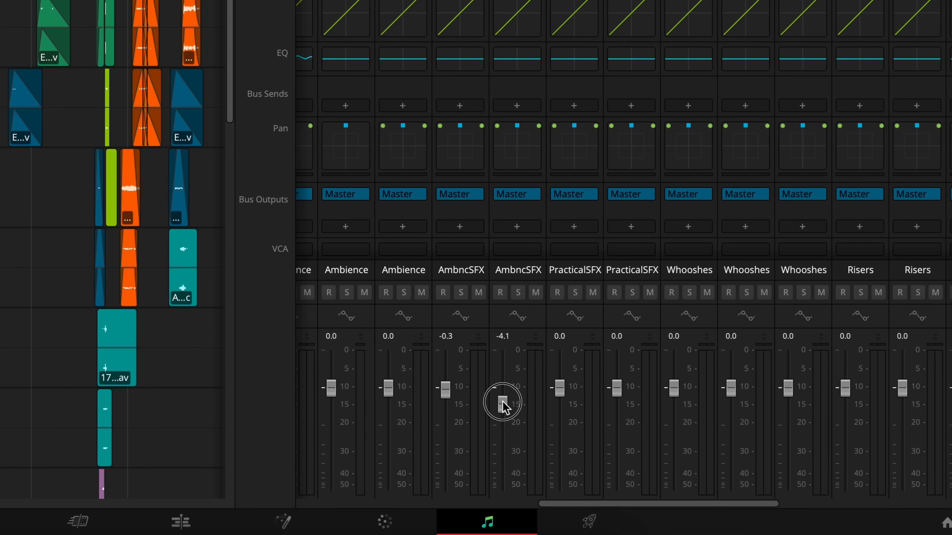